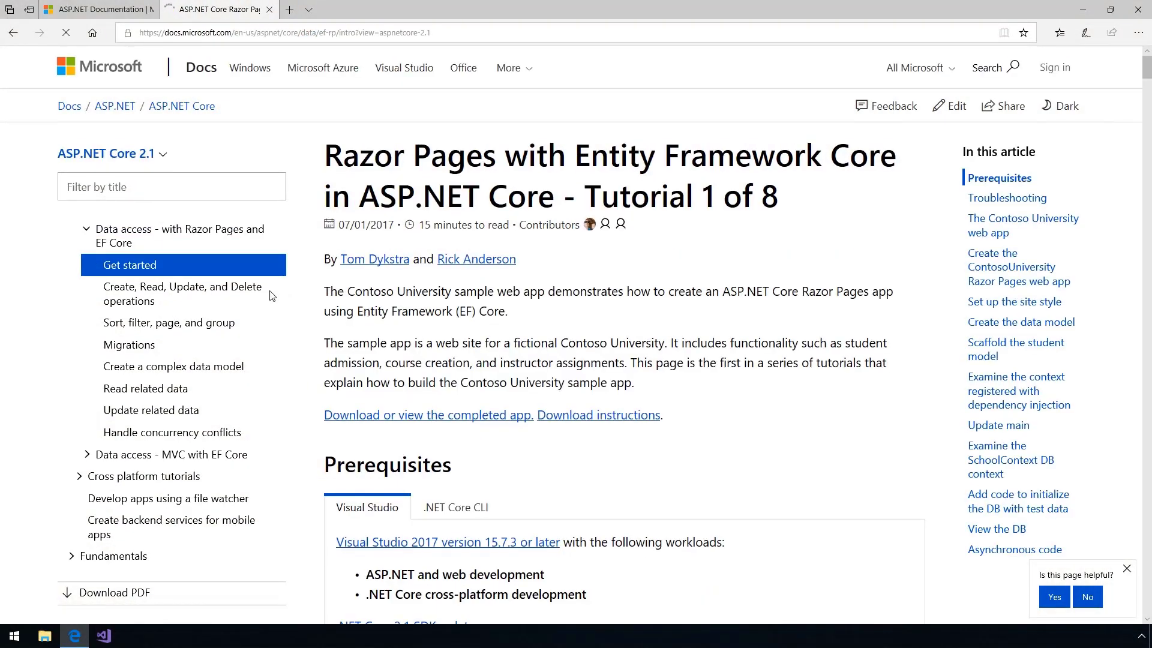
Step: Browse the CRUD operations tutorial's Update the Edit page and Entity States sections
click(181, 271)
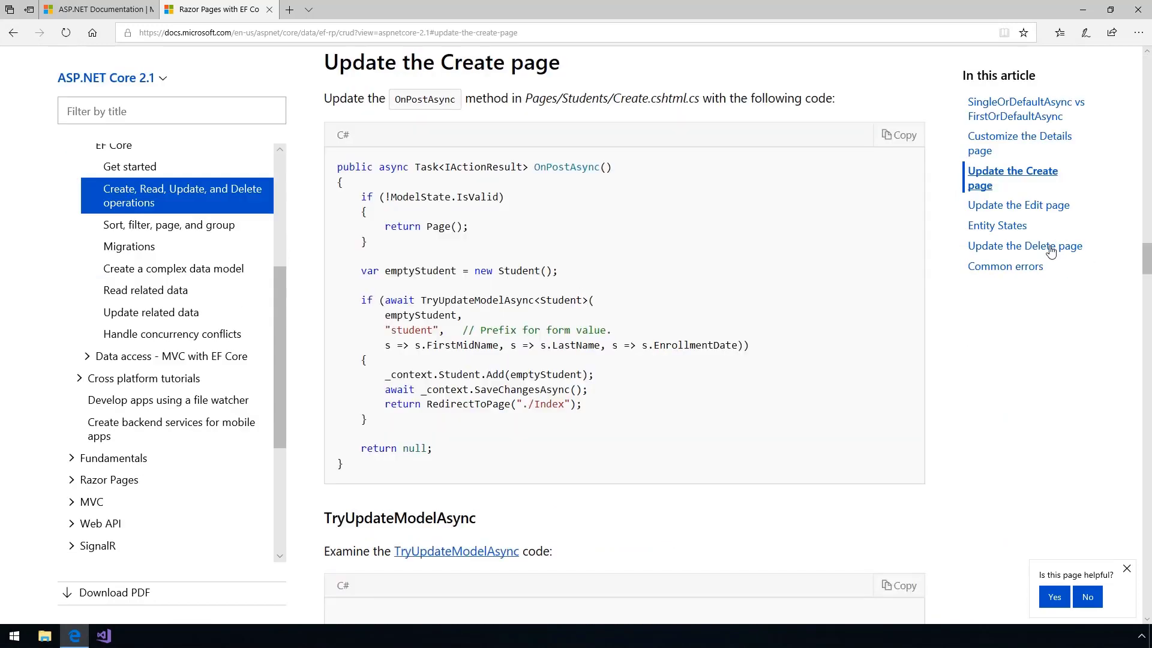
click(1018, 190)
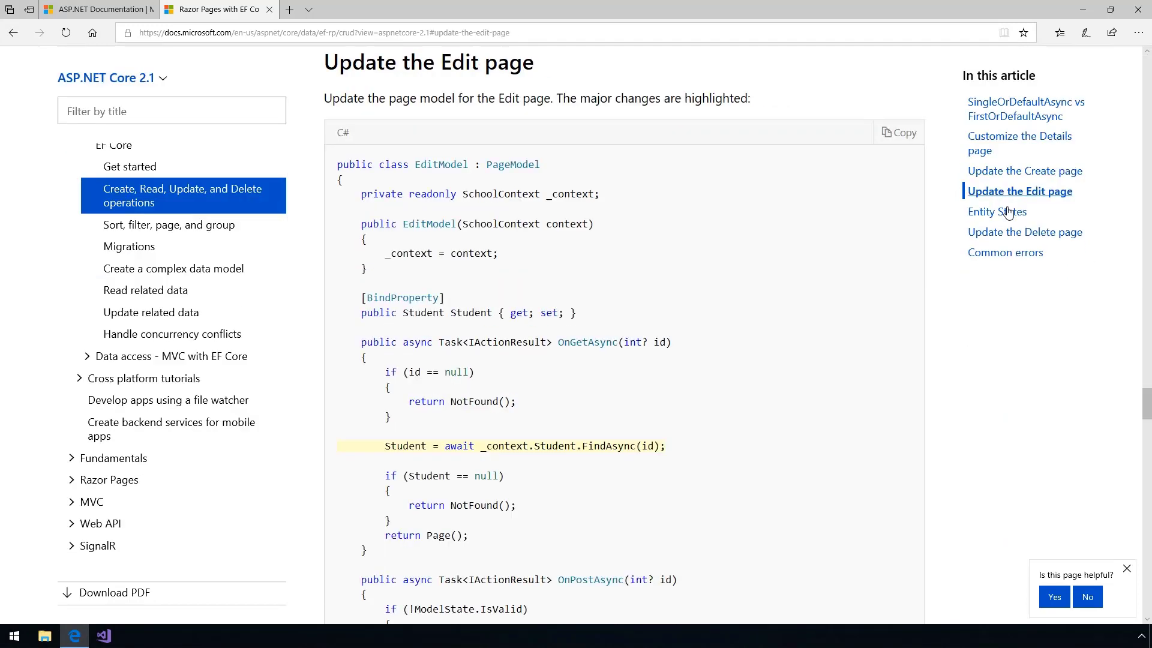
click(996, 211)
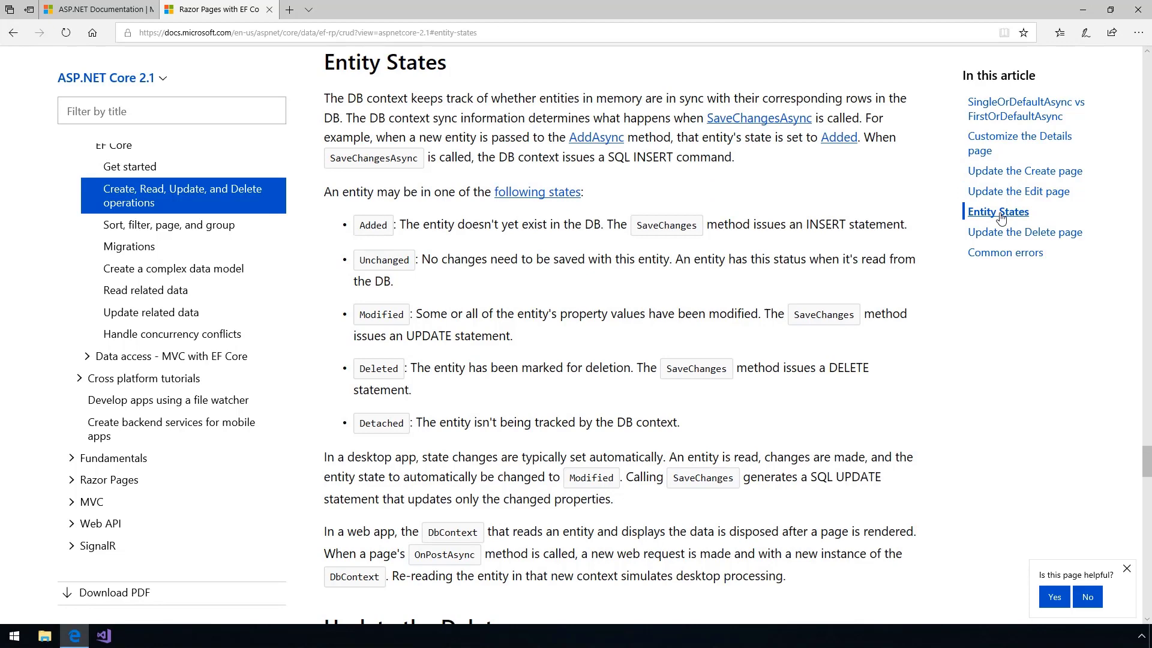
click(1012, 231)
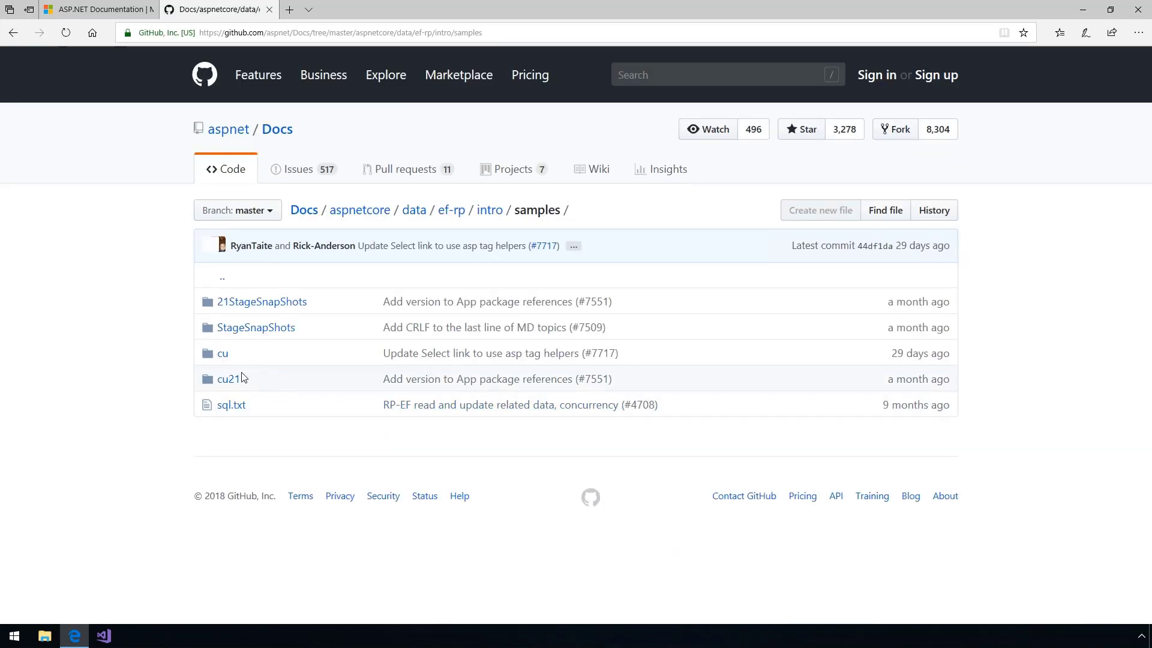
Step: View the cu21 sample's Pages/Index.cshtml source and return to the cu21 folder
click(228, 378)
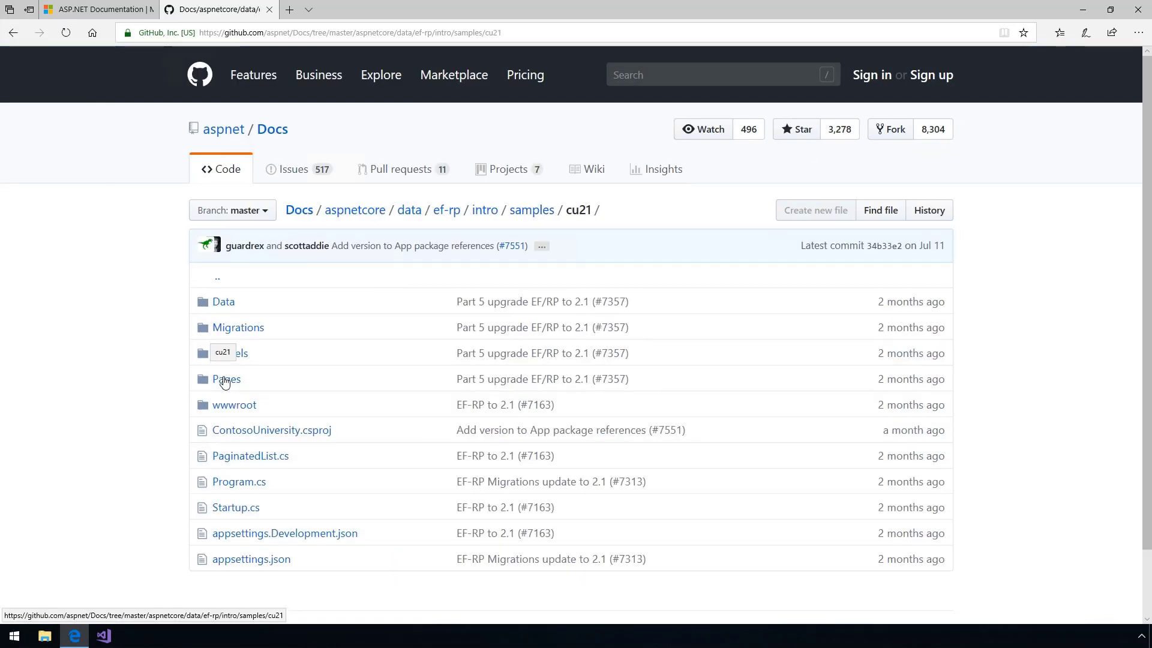
click(228, 378)
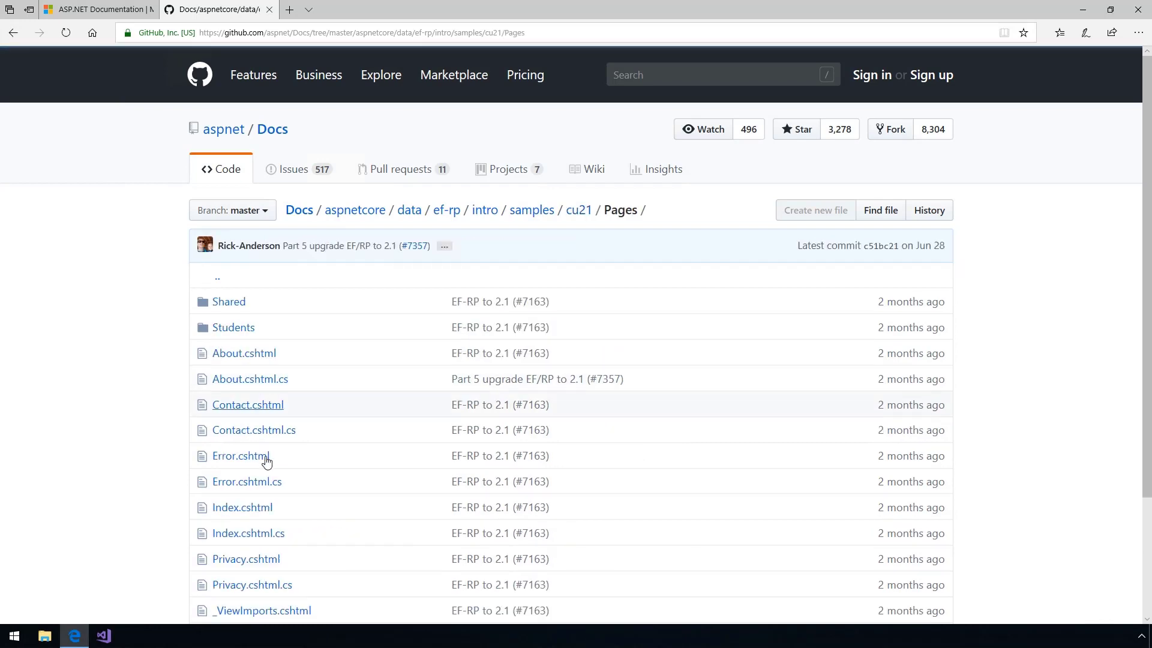
click(241, 506)
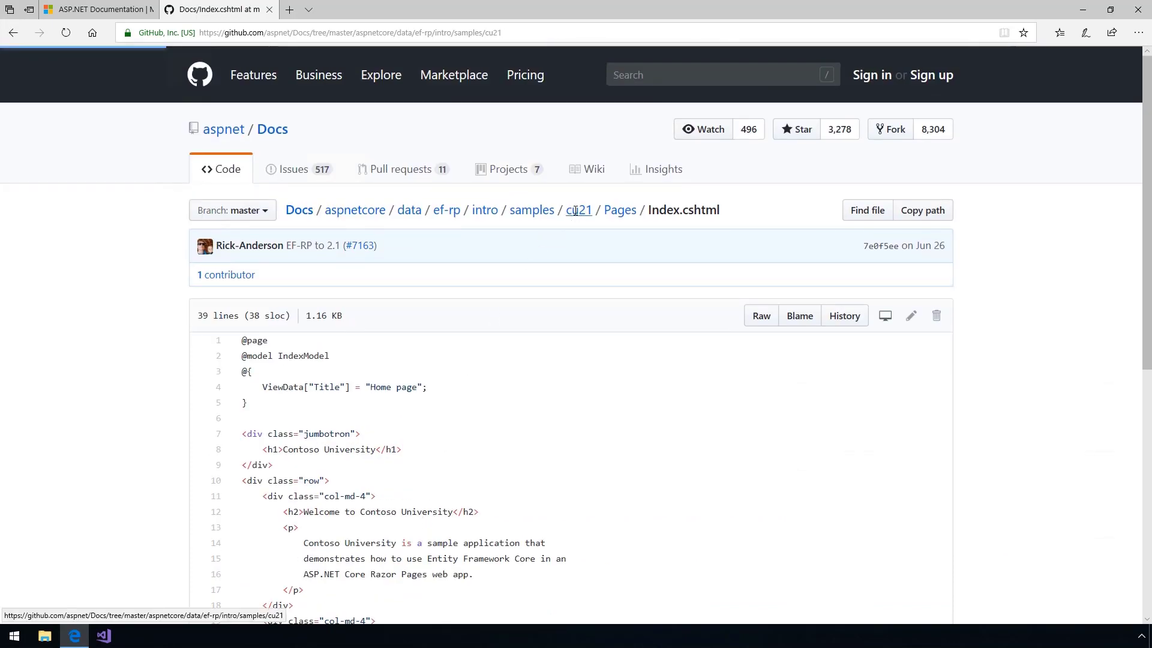
click(578, 209)
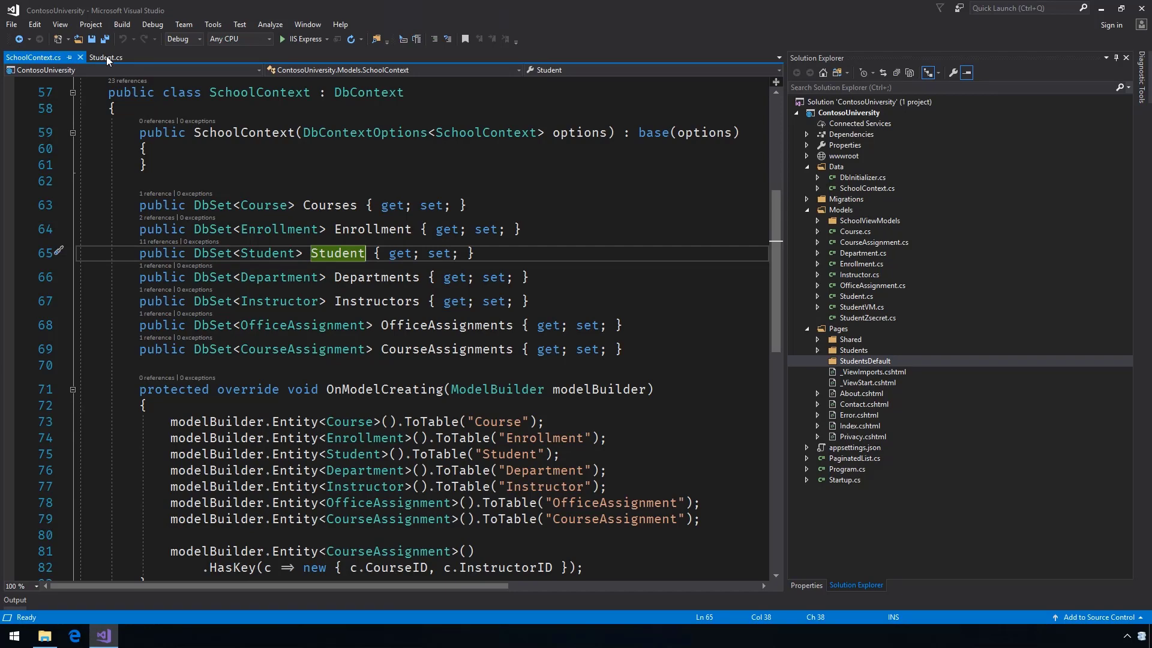
Step: Review Student.cs and select the StudentsDefault folder as the scaffolding target
click(106, 57)
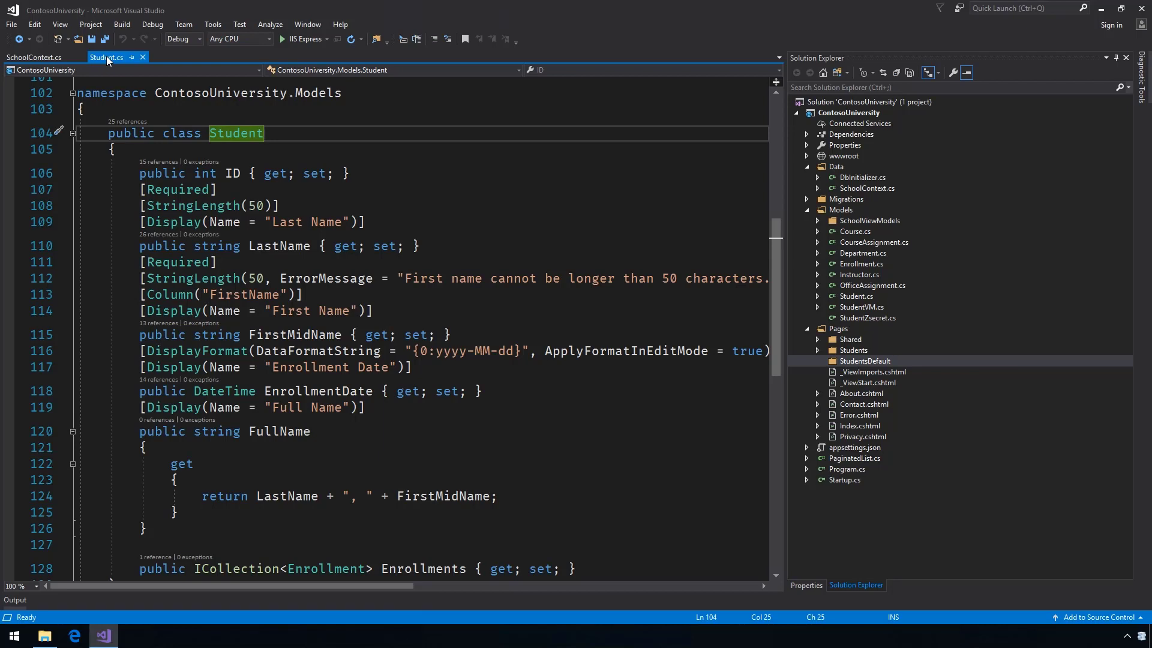
click(865, 361)
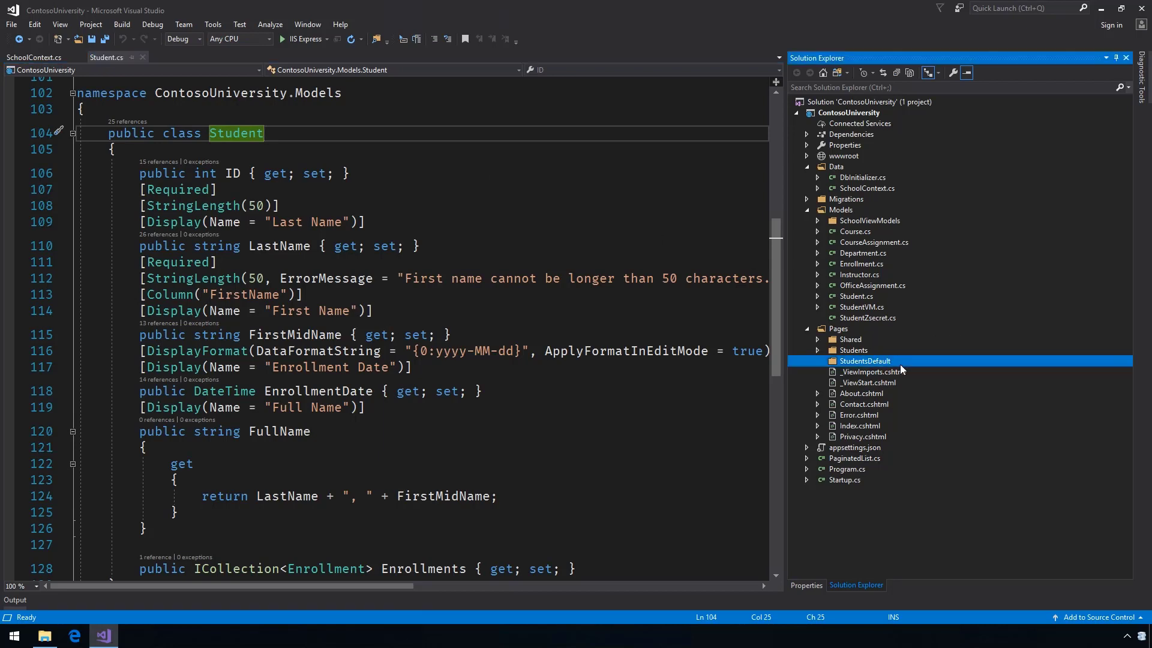
Step: Scaffold EF CRUD Razor Pages for model Student with SchoolContext into StudentsDefault
right_click(865, 361)
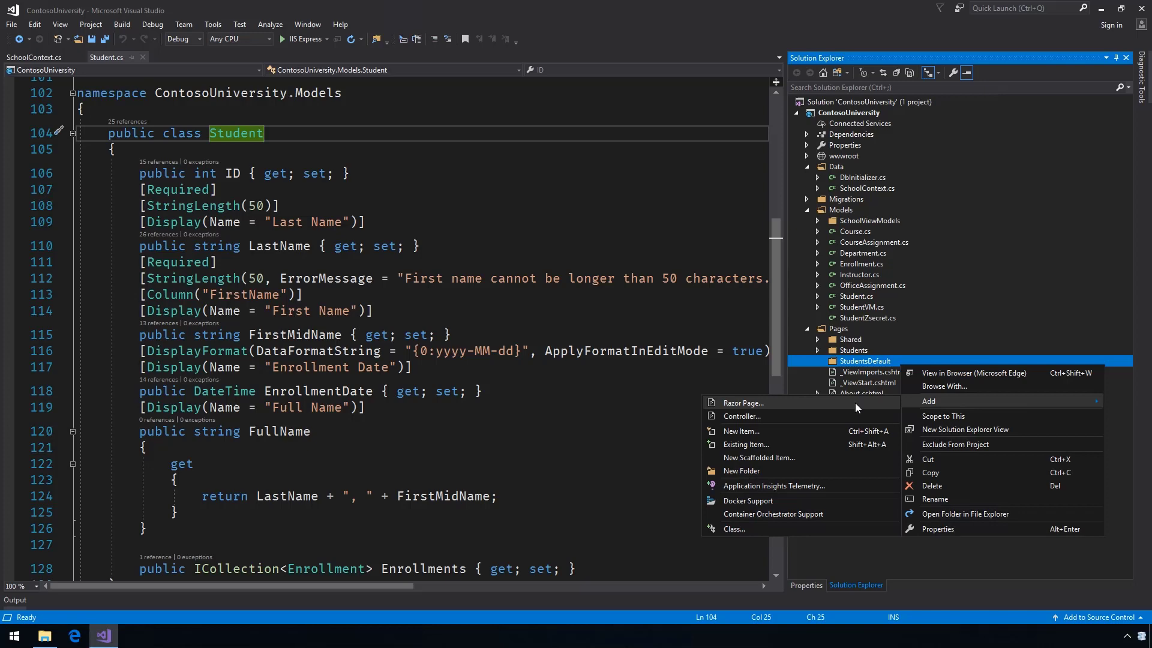
click(758, 457)
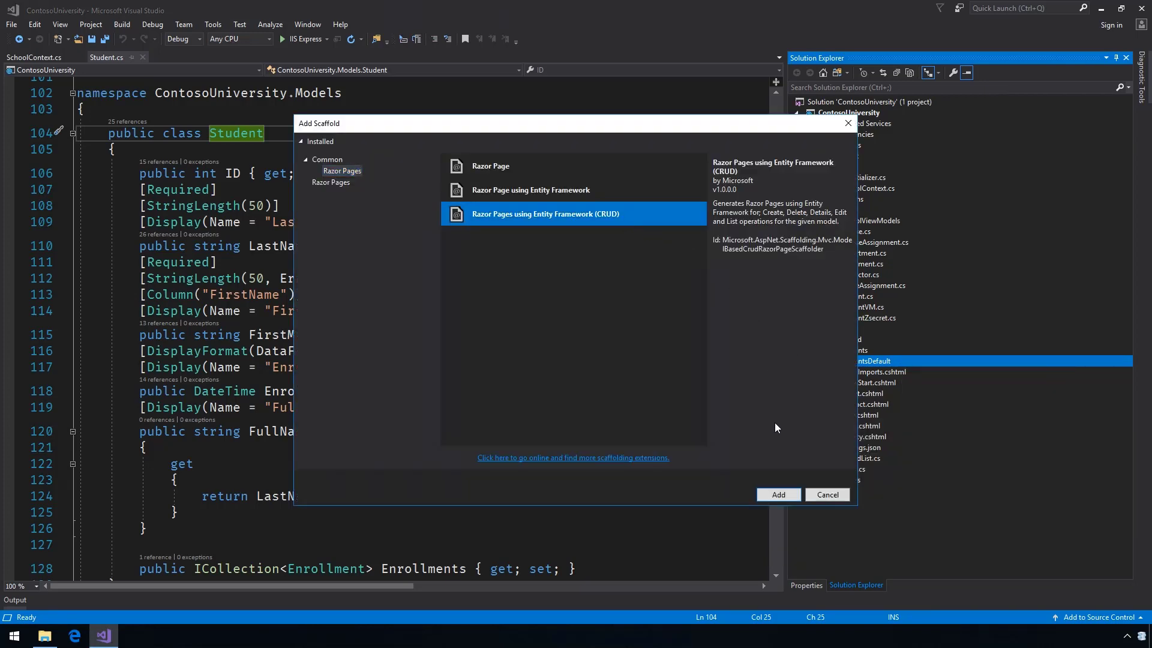
click(777, 494)
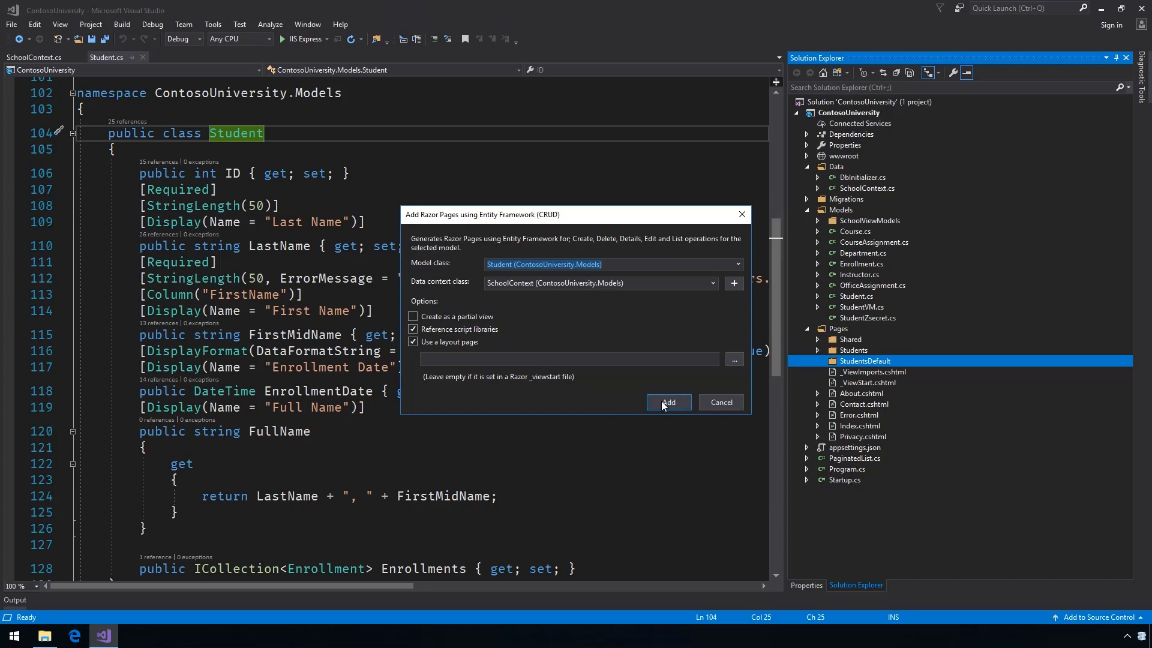
click(667, 401)
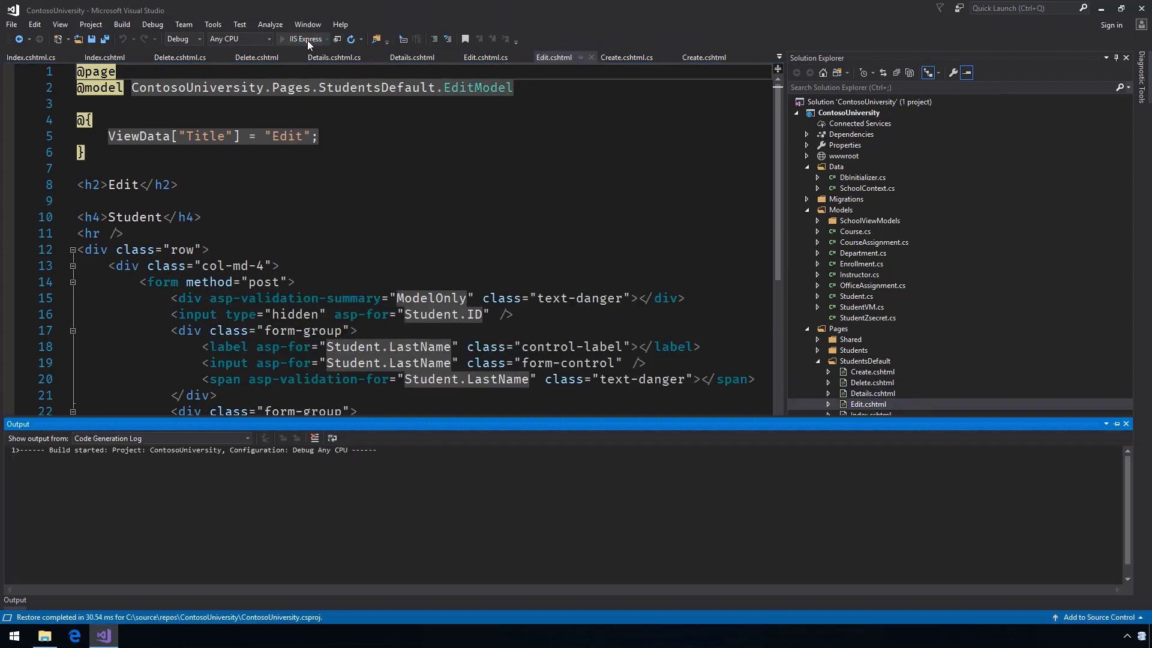
Step: Run with IIS Express, view Alexander Carson's details and go back to the student list
click(283, 38)
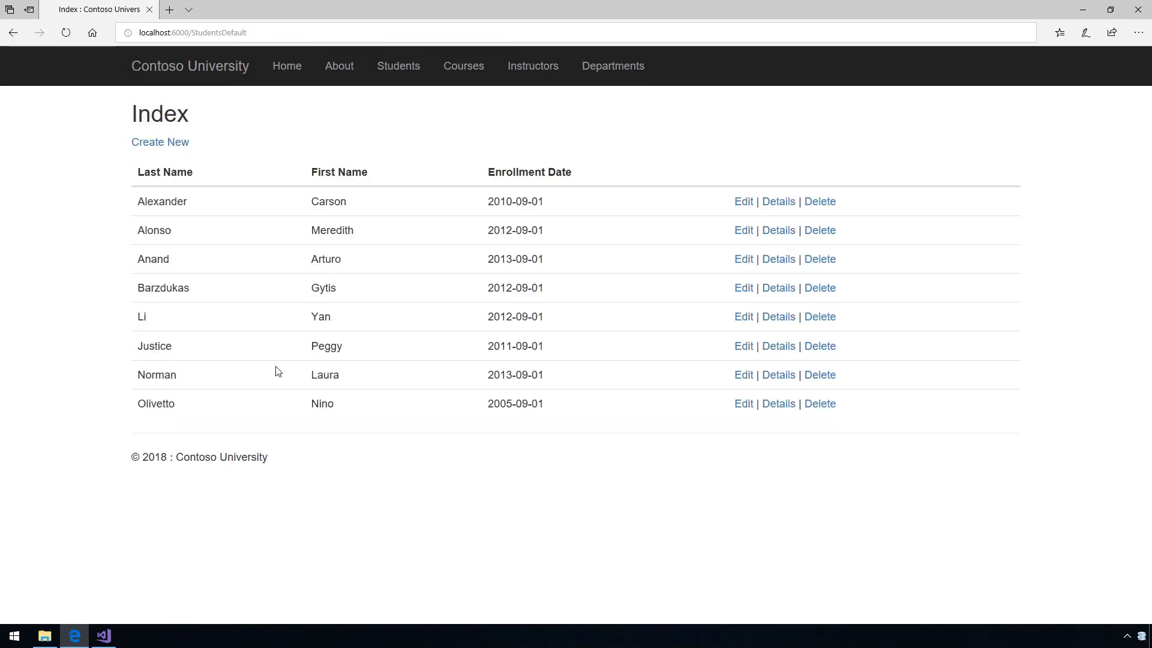
click(777, 202)
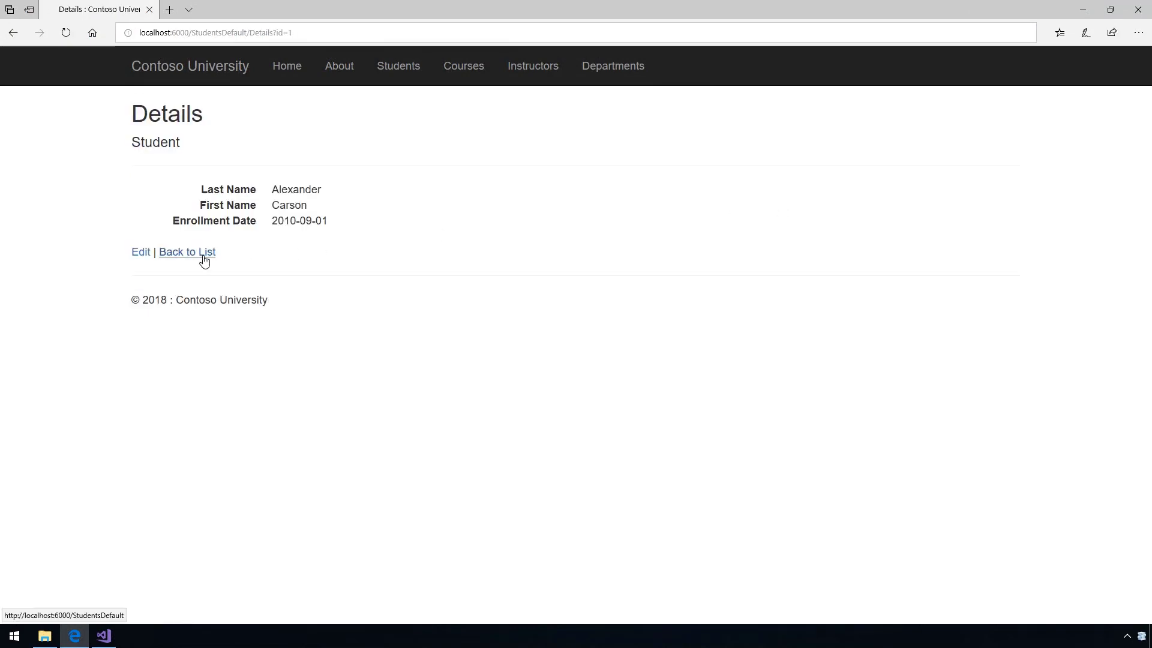
click(187, 251)
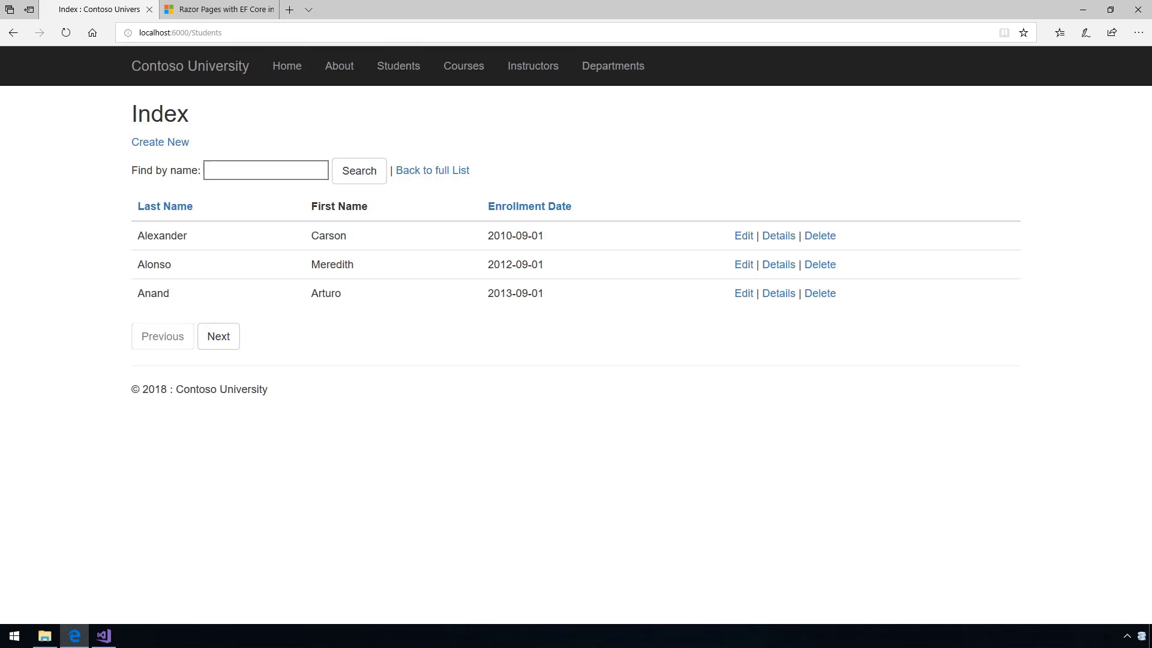
Step: Sort the Students index by Enrollment Date and move to the next page
text(x)
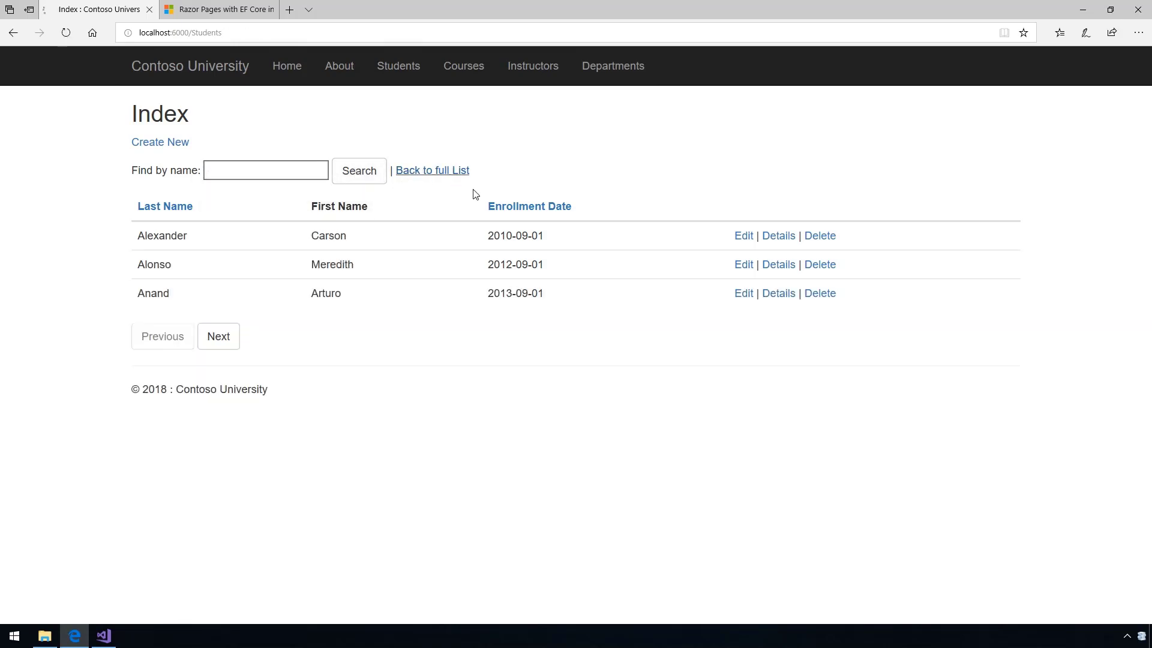
click(218, 336)
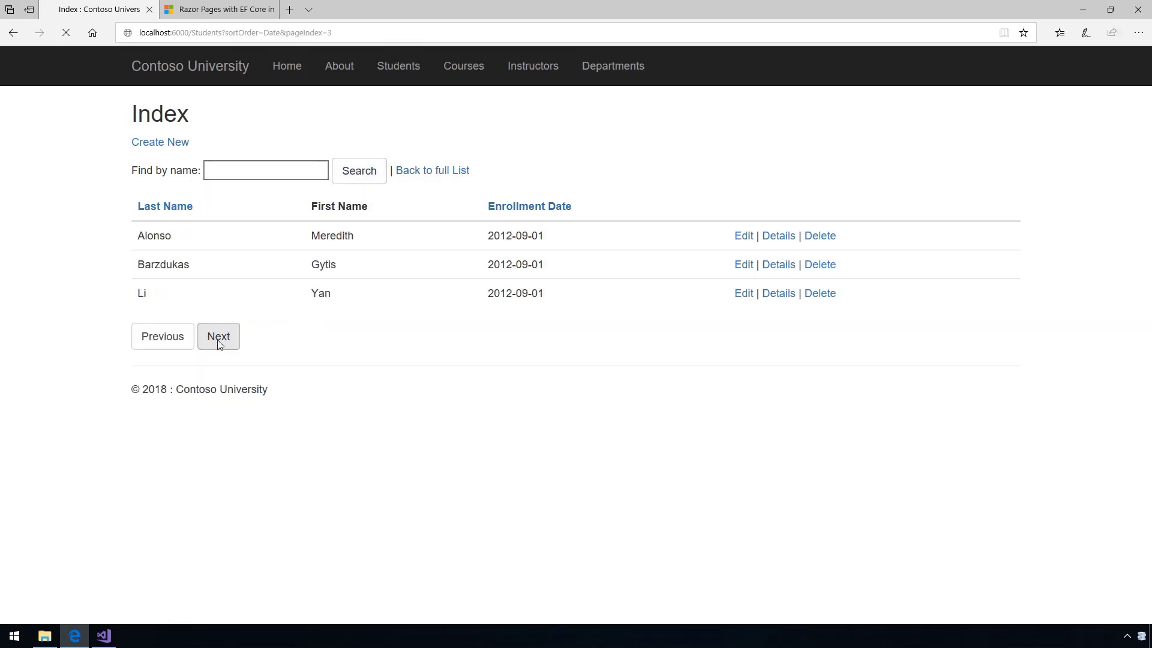
click(219, 8)
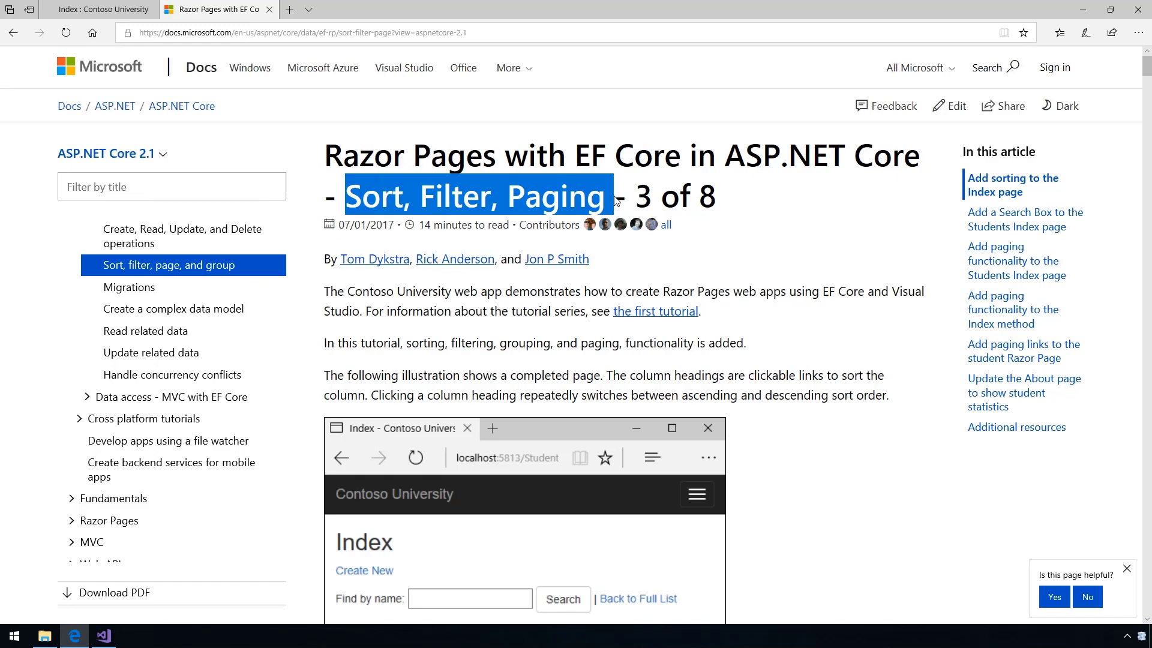
Step: Scroll through the tutorial's sorting code and Create the view model section
scroll(down, 3)
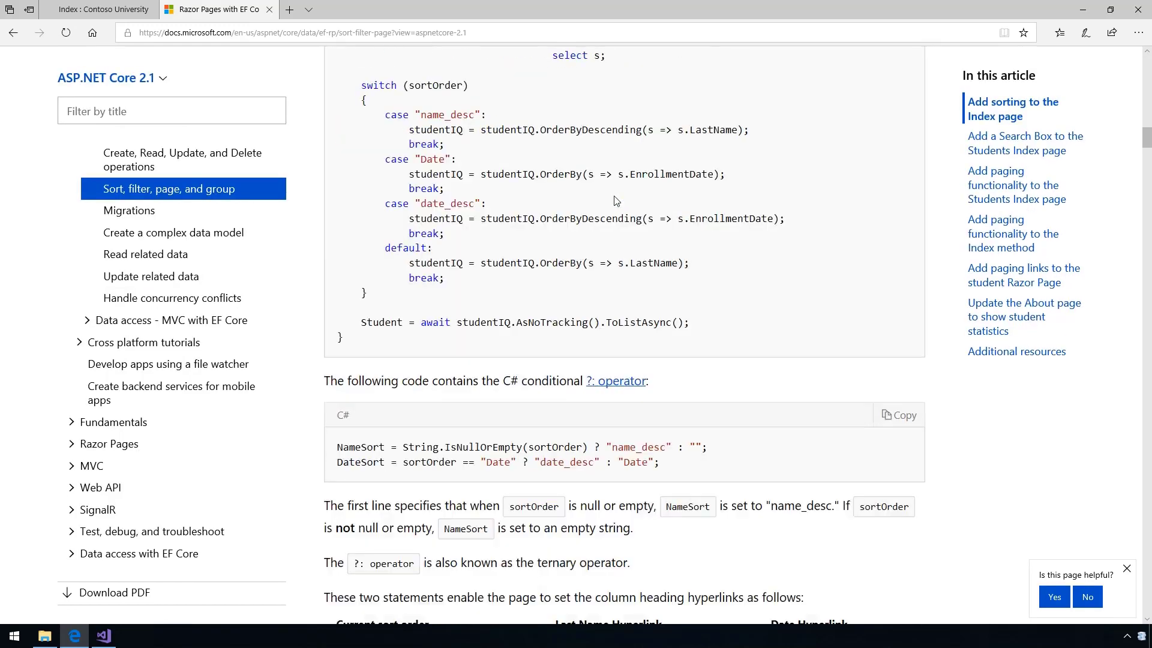
scroll(down, 3)
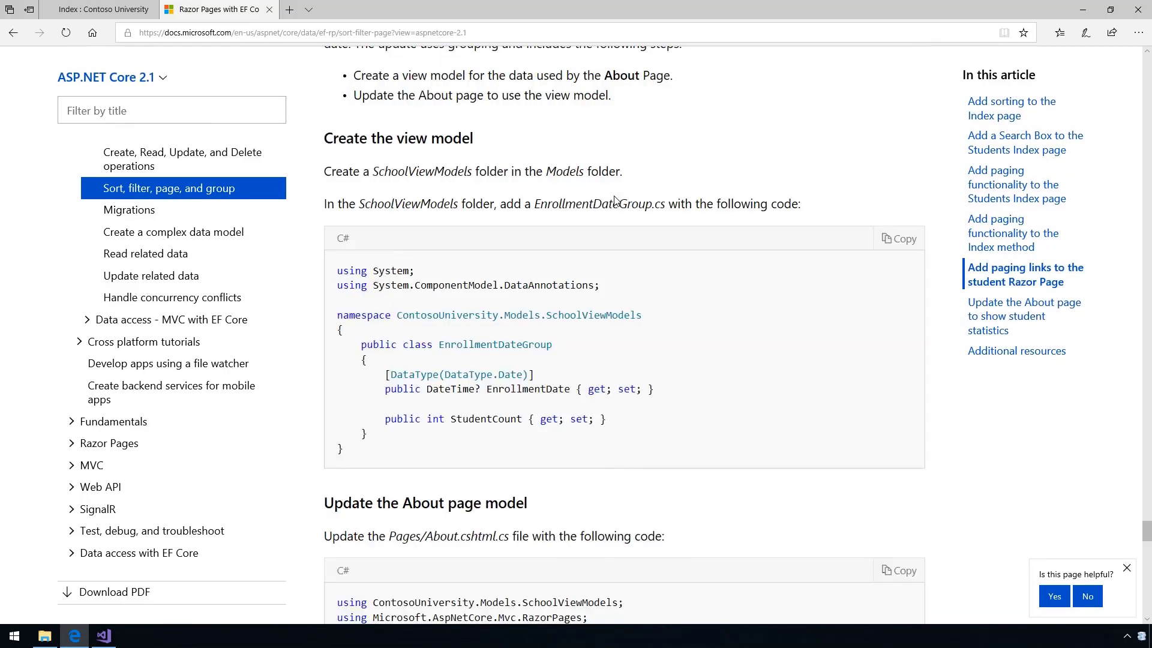
click(103, 635)
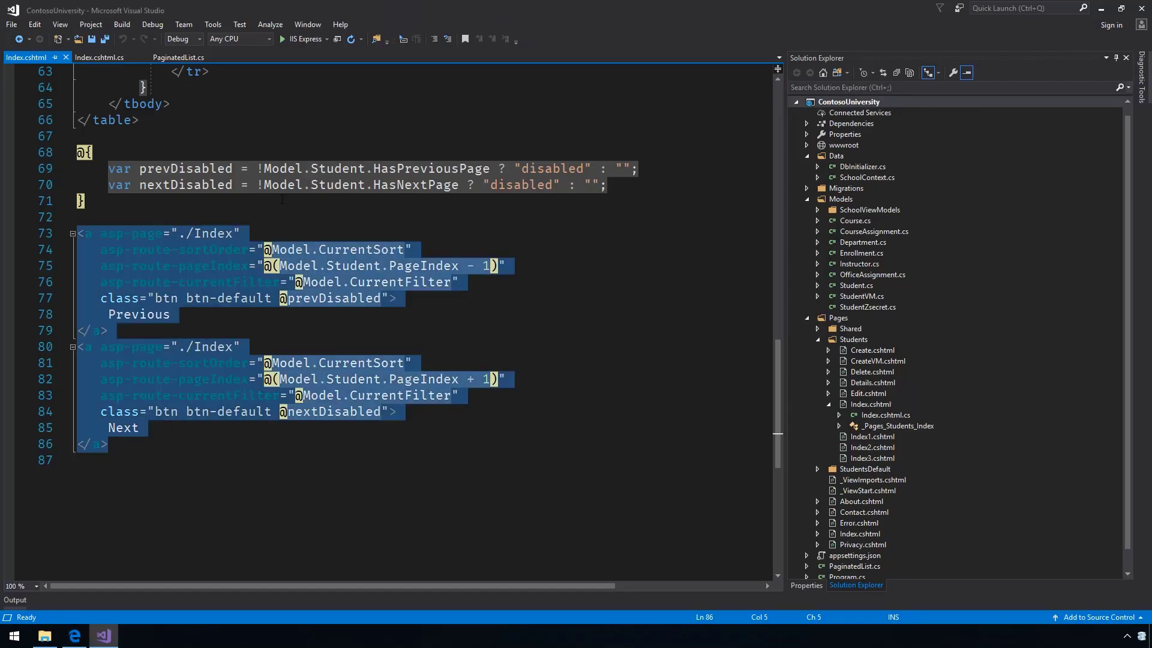
Step: Review searchString, pageIndex and the sort-order switch cases in Index.cshtml.cs OnGetAsync
click(97, 57)
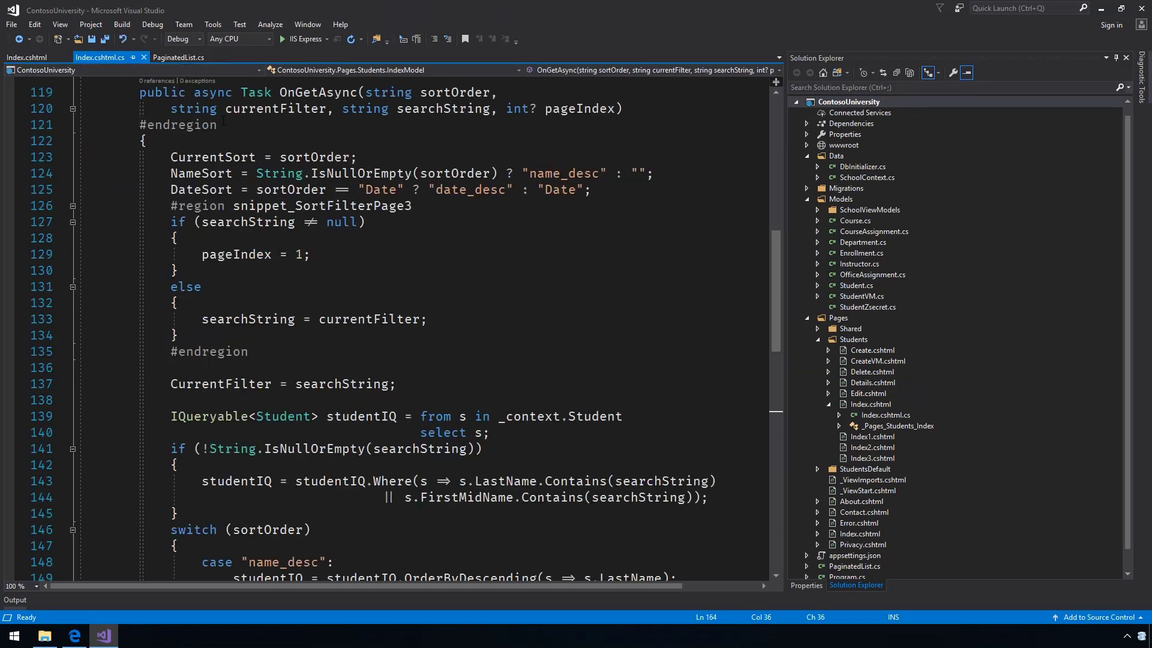
double_click(291, 190)
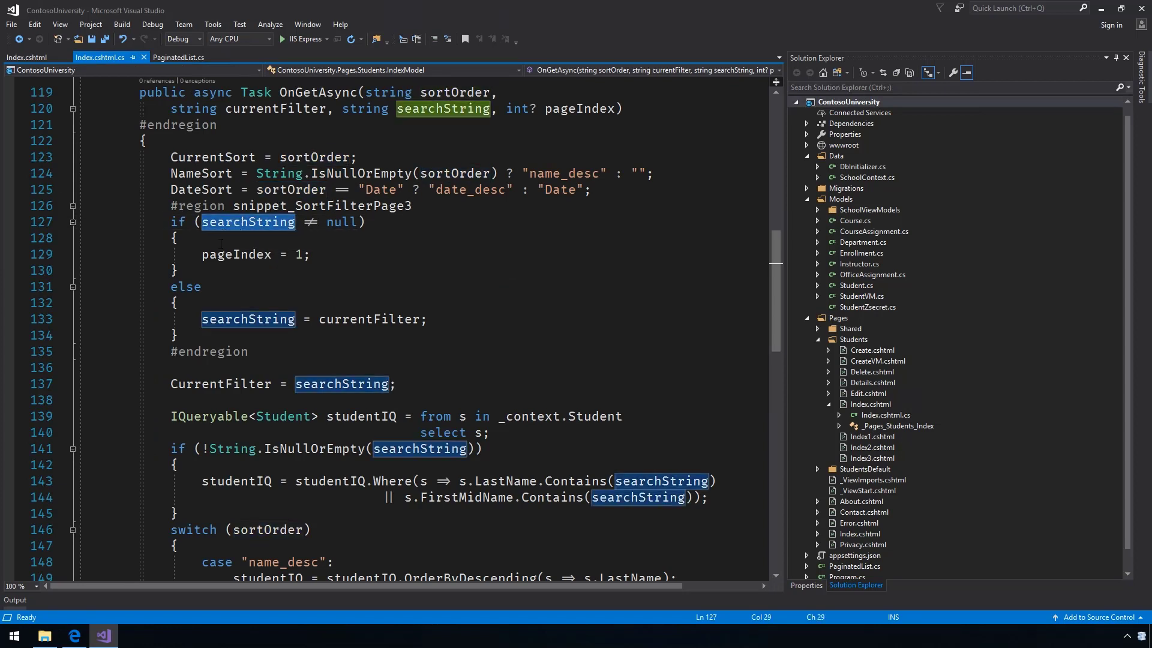
click(235, 255)
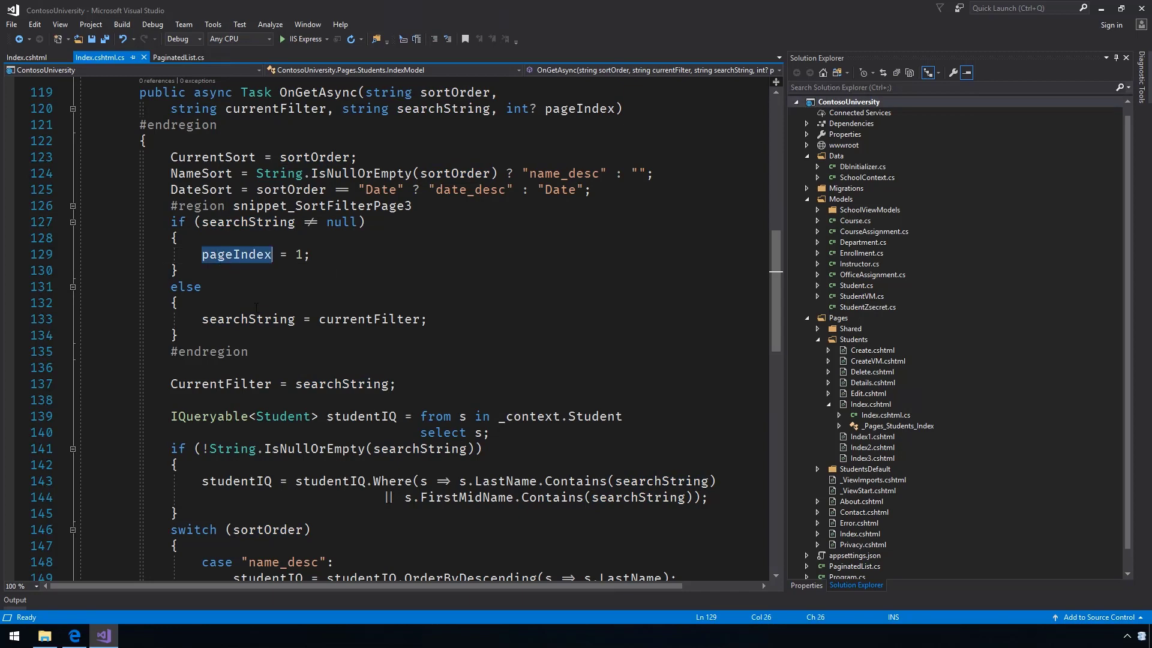
scroll(down, 3)
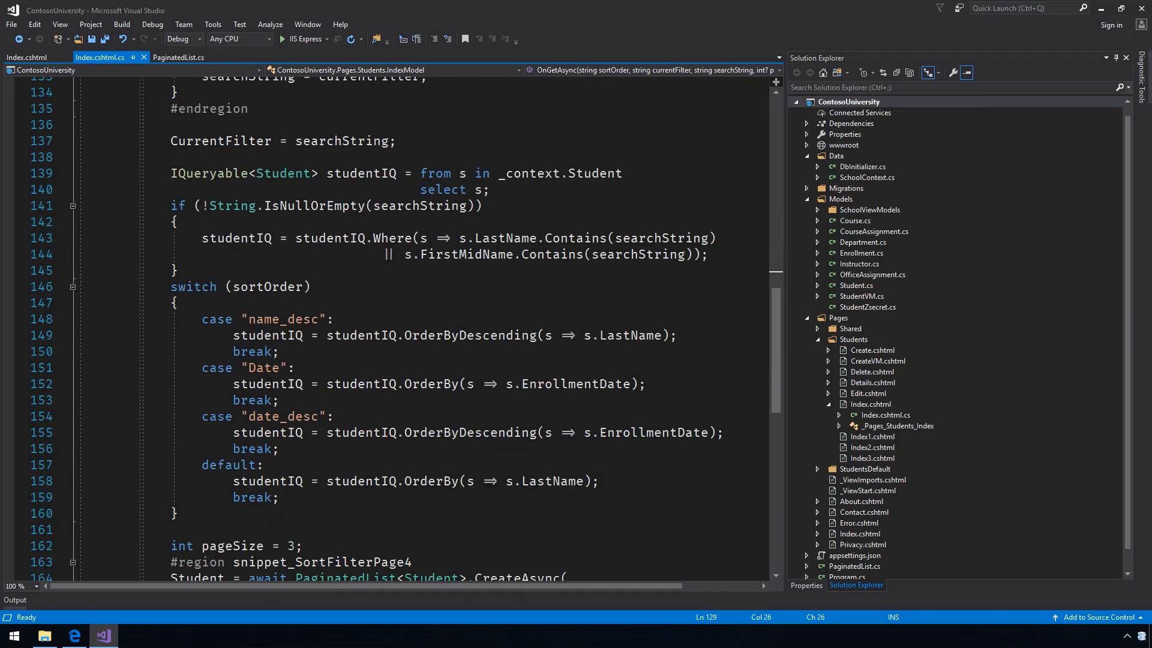
drag(201, 319, 272, 400)
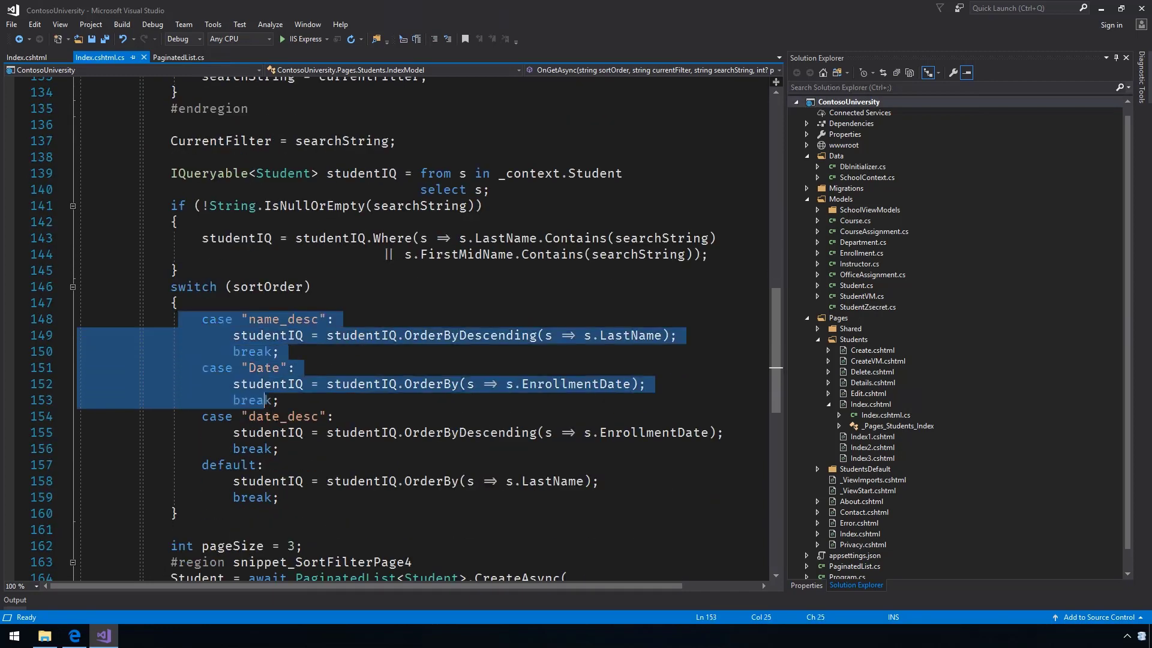
click(270, 480)
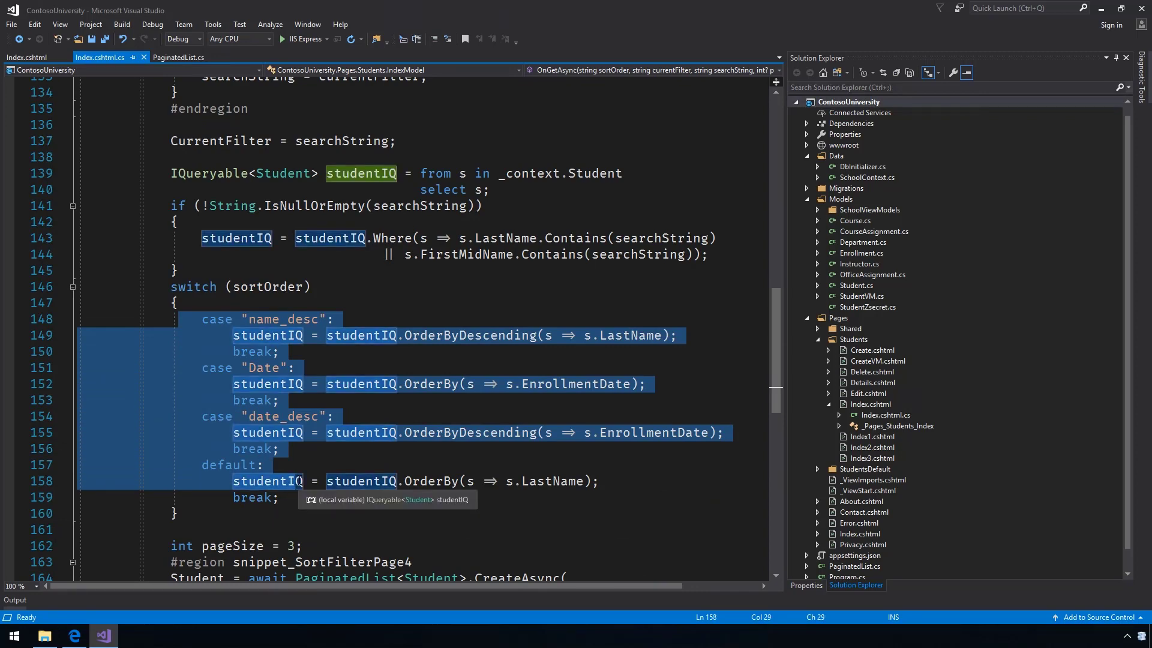
scroll(down, 3)
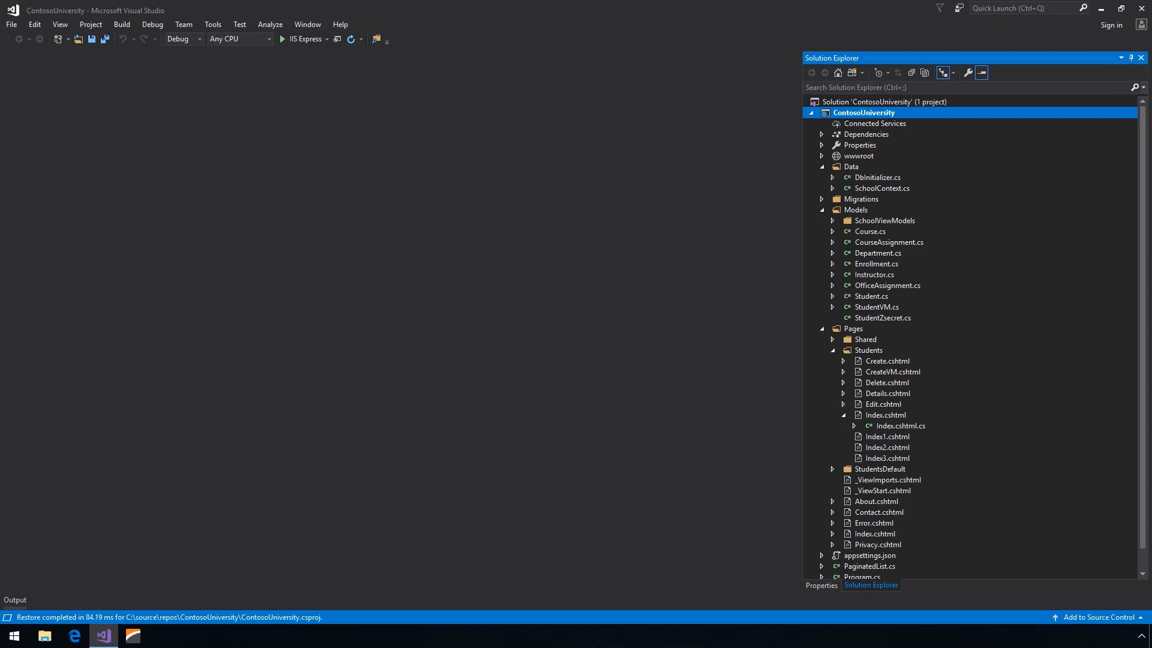
mouse_move(862, 123)
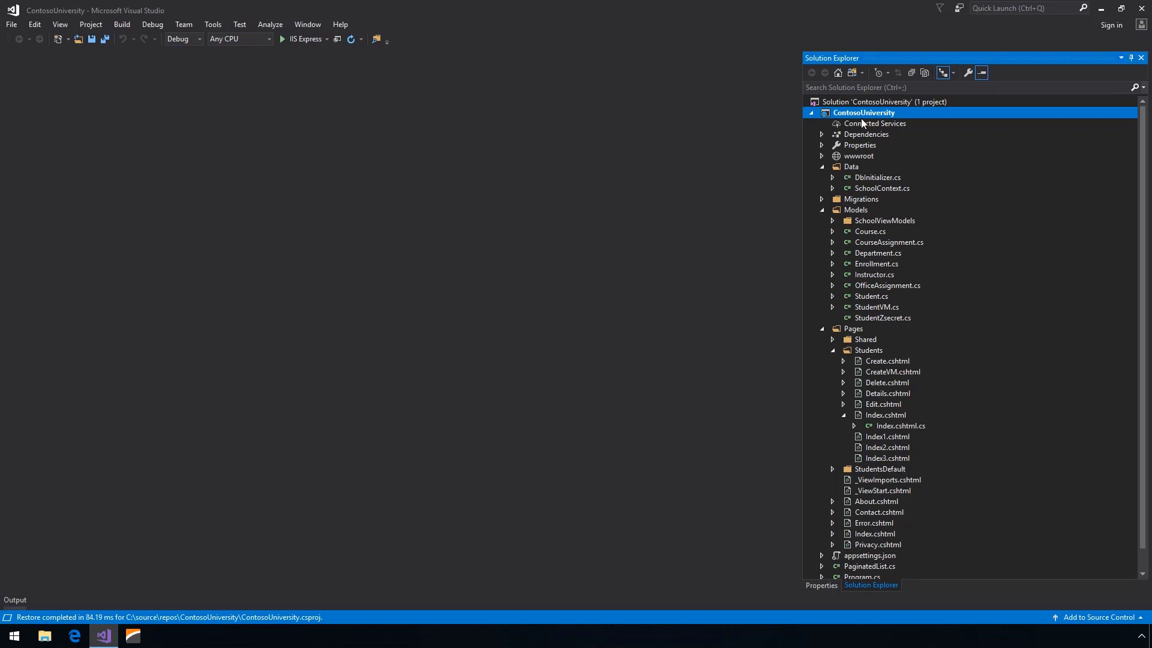
Step: Add DevExtreme to the ContosoUniversity project and confirm the conversion
right_click(864, 113)
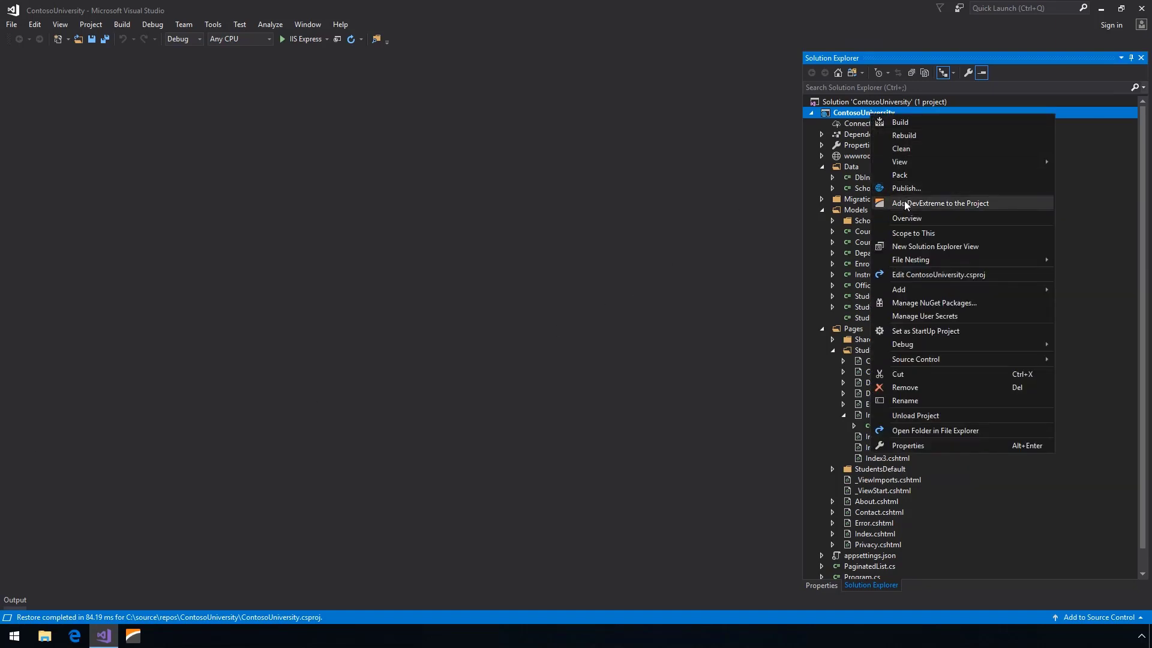
click(941, 203)
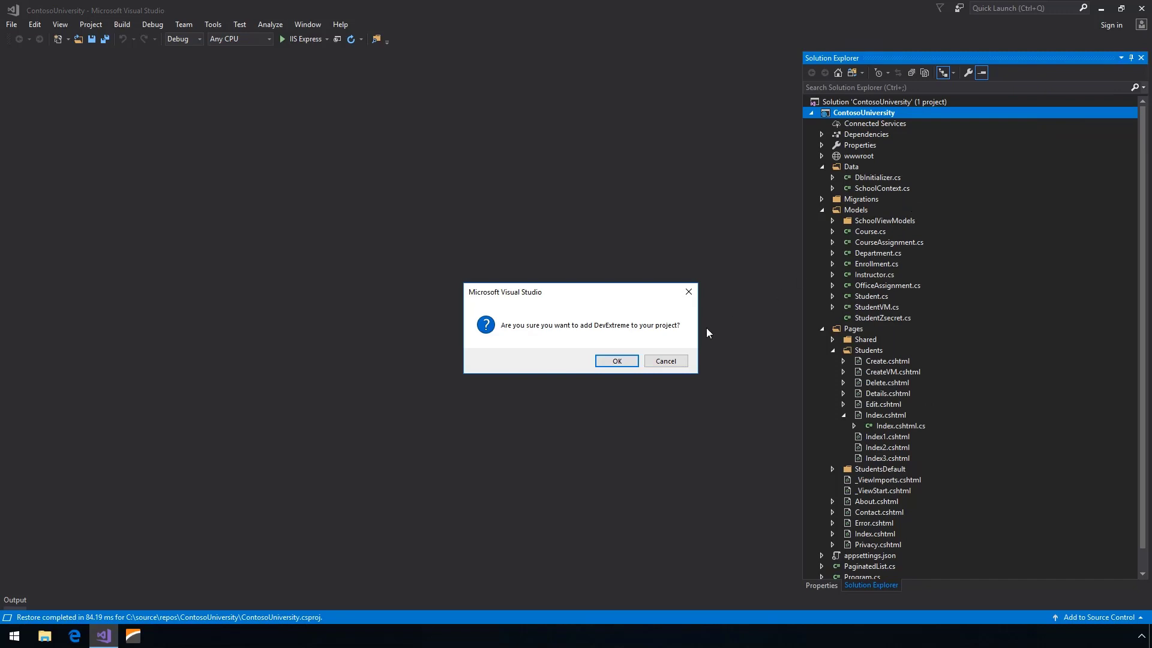
click(616, 361)
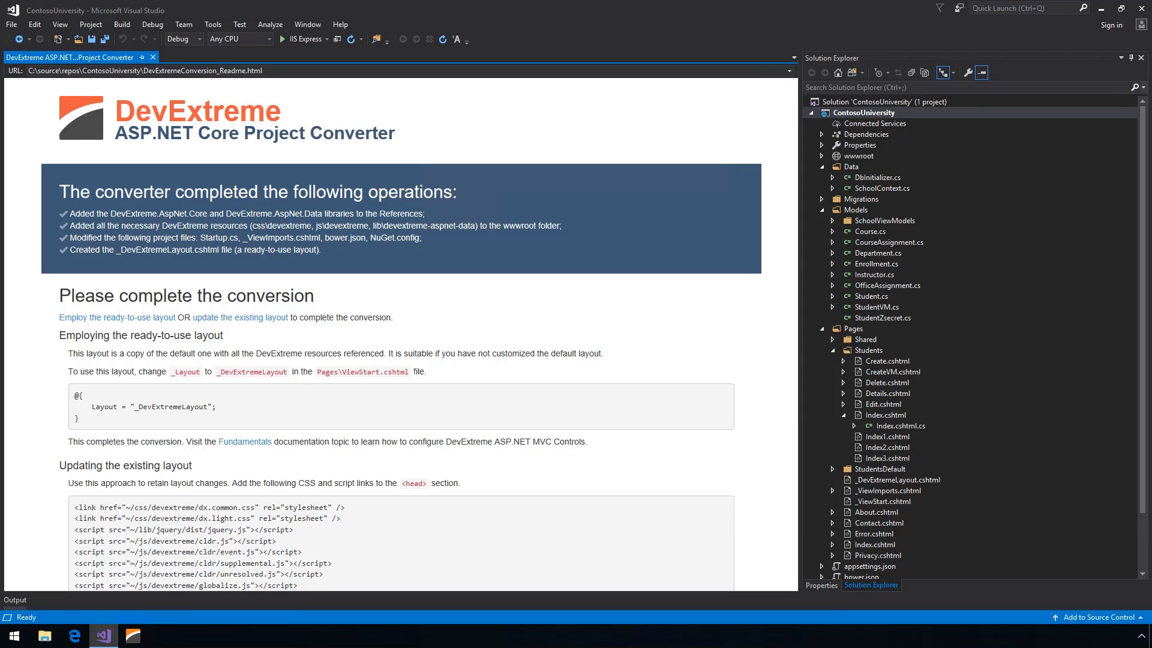
mouse_move(160, 417)
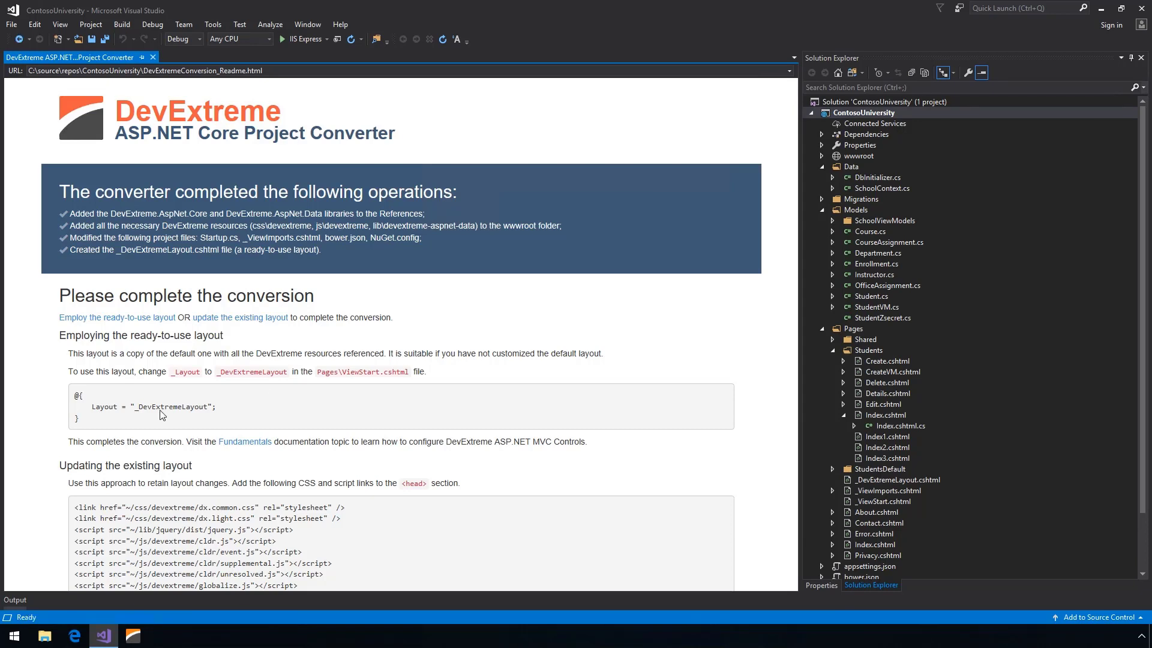
Step: Scaffold a DevExtreme API controller with EF actions for Student and SchoolContext, creating StudentsController
right_click(865, 113)
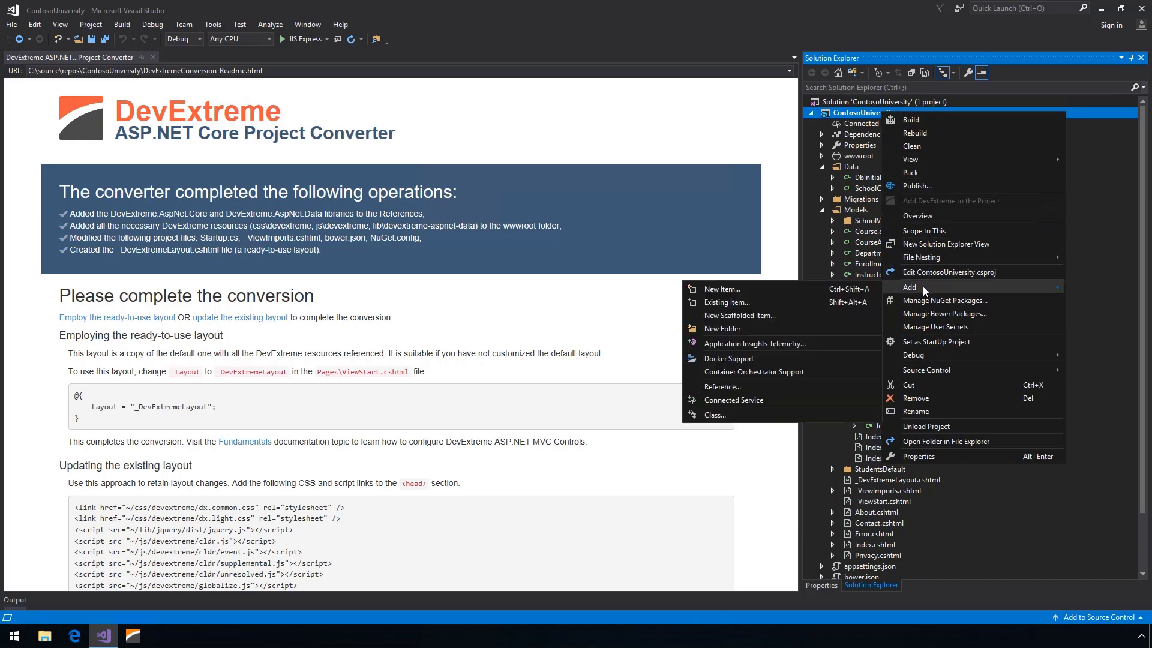
click(738, 315)
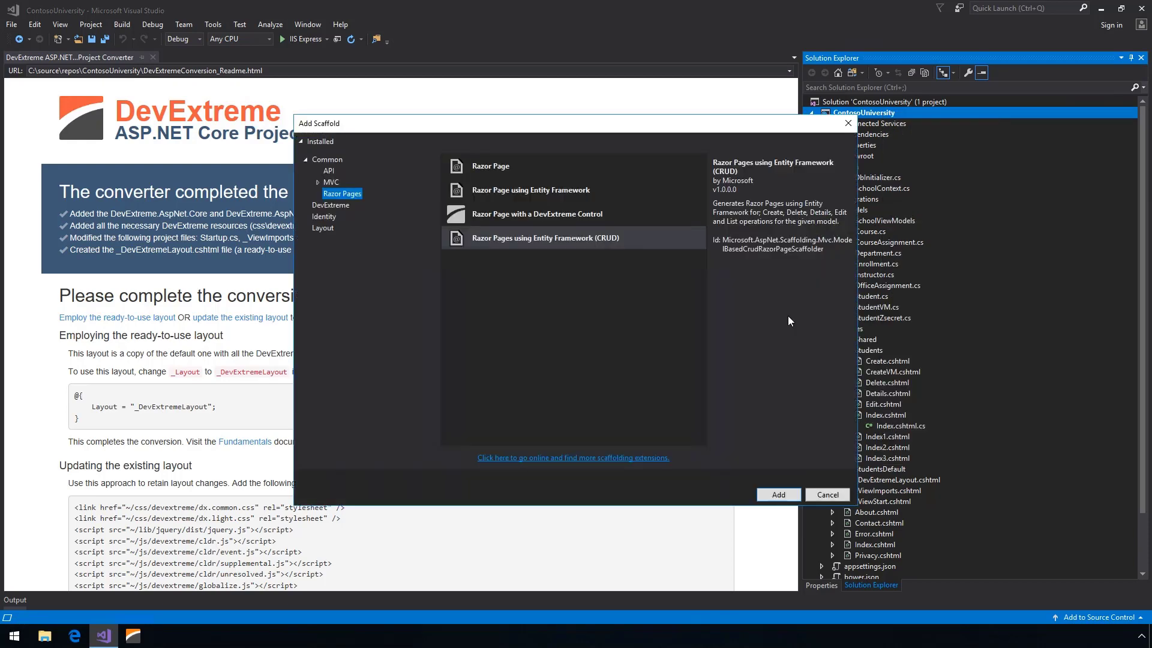
click(328, 170)
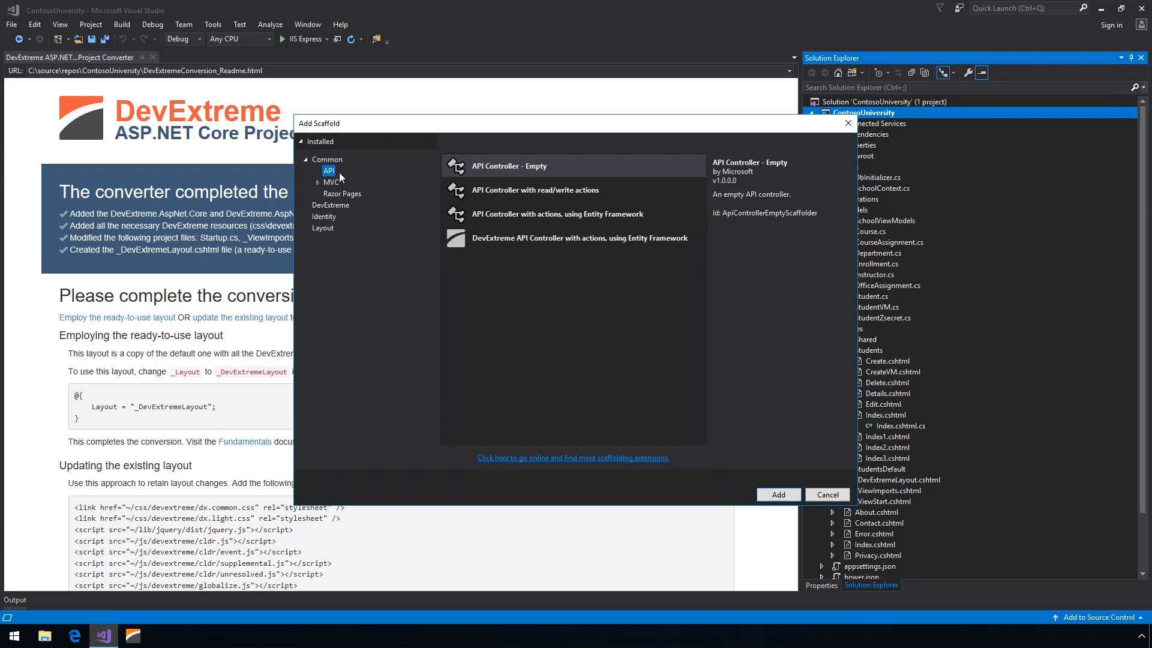
click(579, 238)
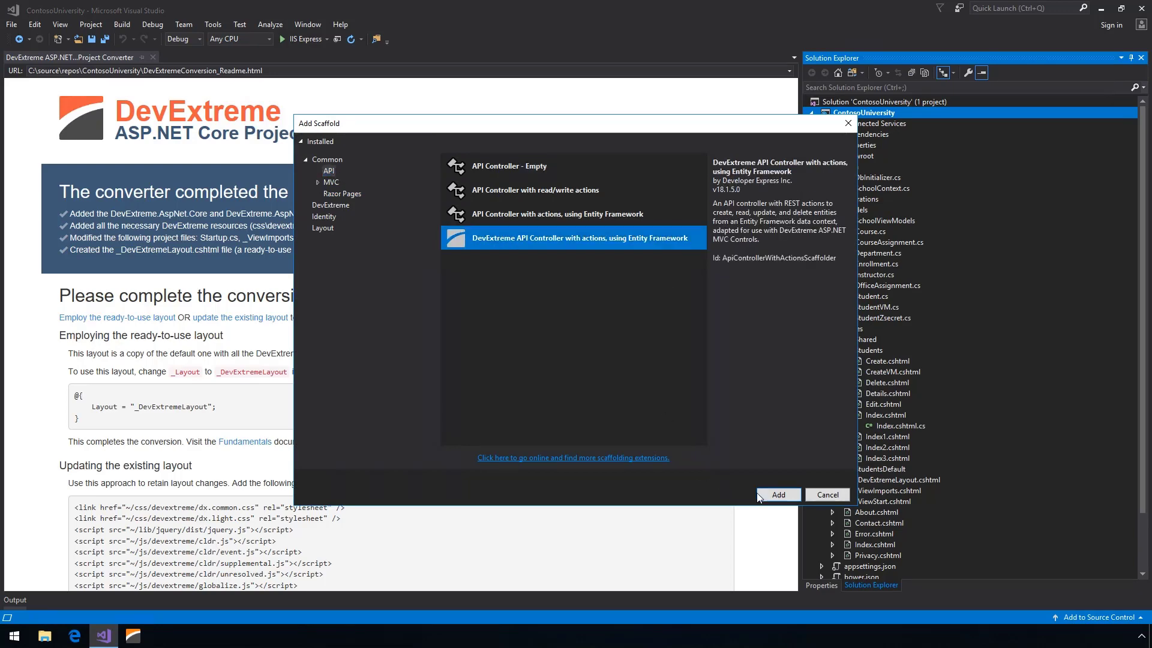
click(778, 493)
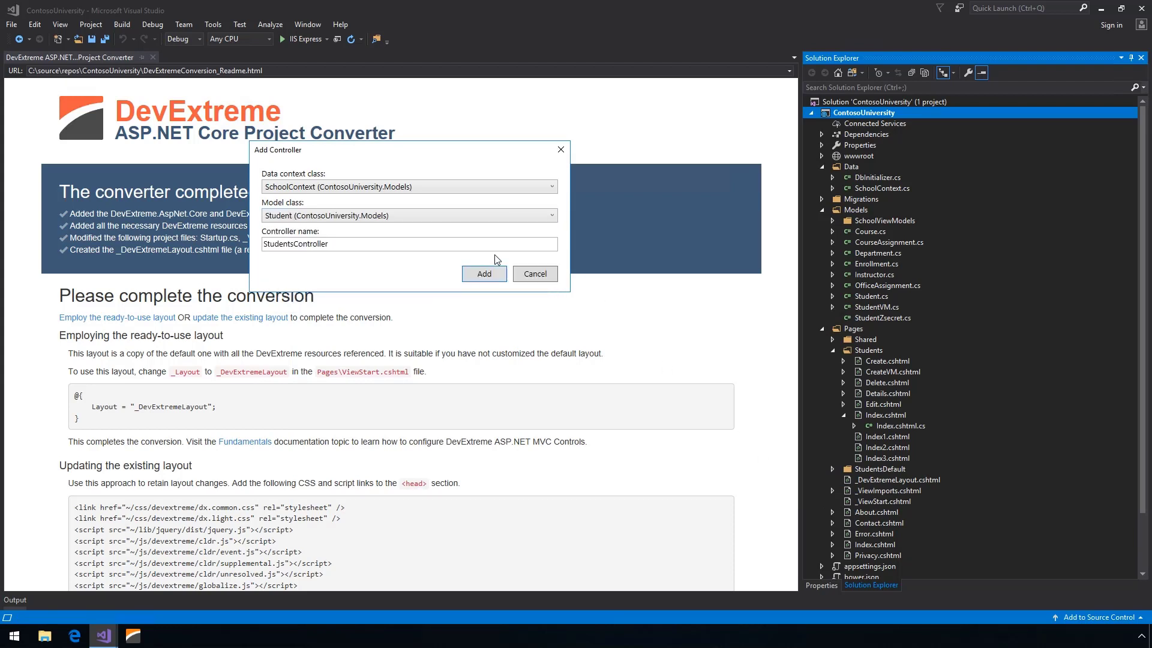
click(482, 274)
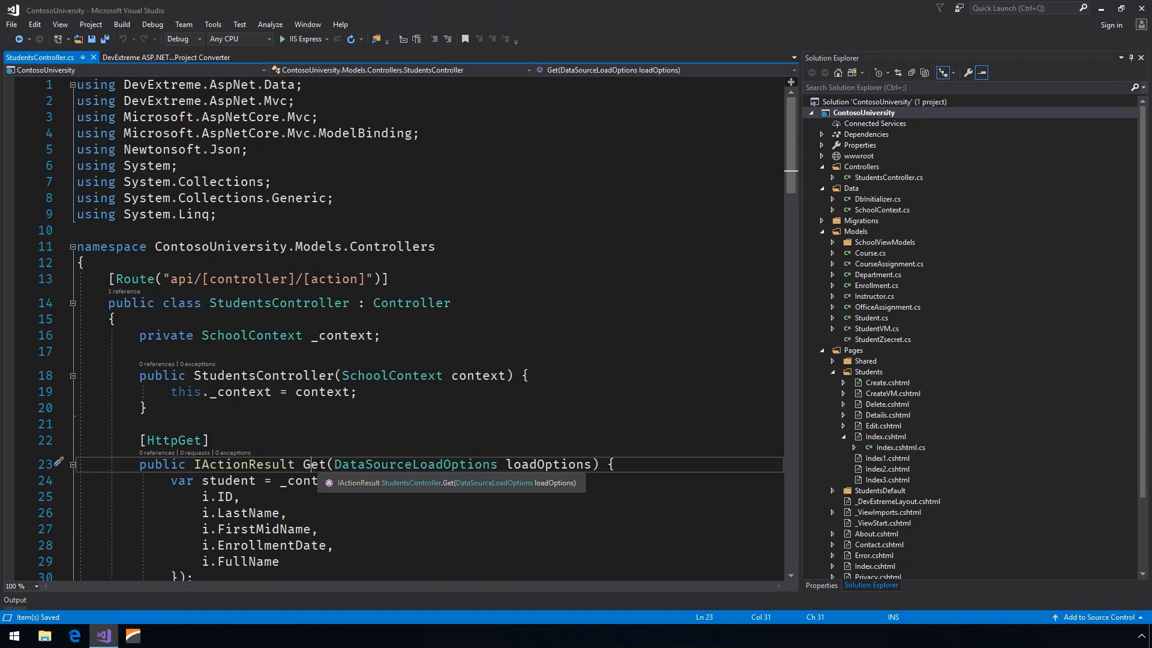
scroll(down, 3)
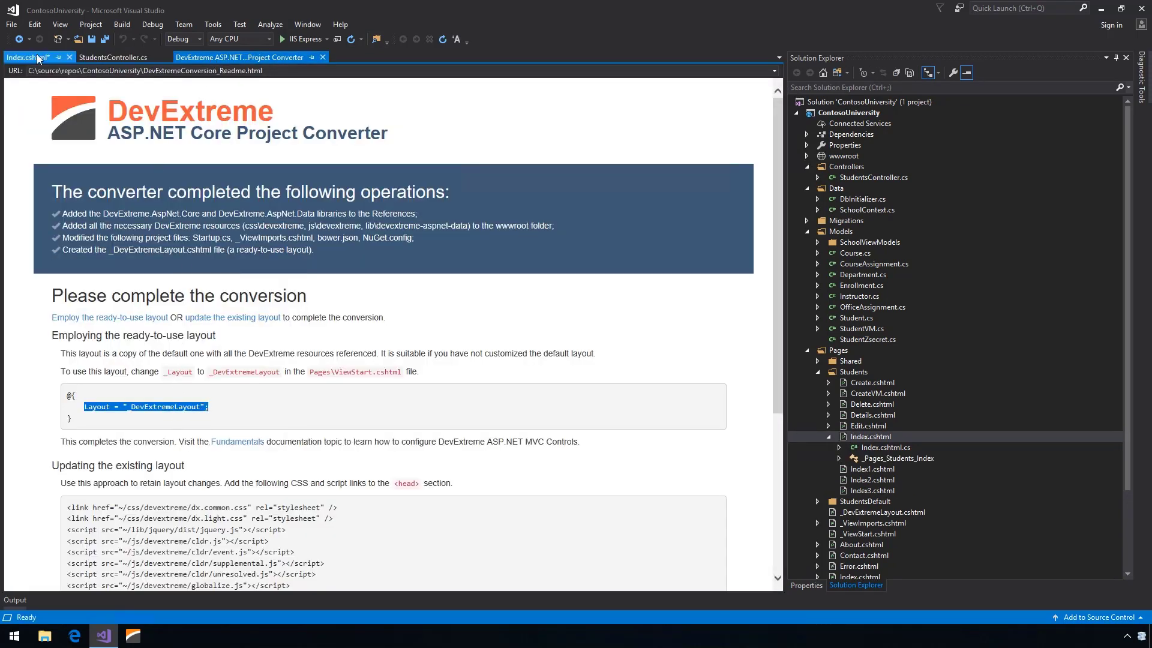
Step: Insert a DevExtreme DataGrid for Students at line 12 with Allow Adding, Updating and Deleting enabled
click(28, 58)
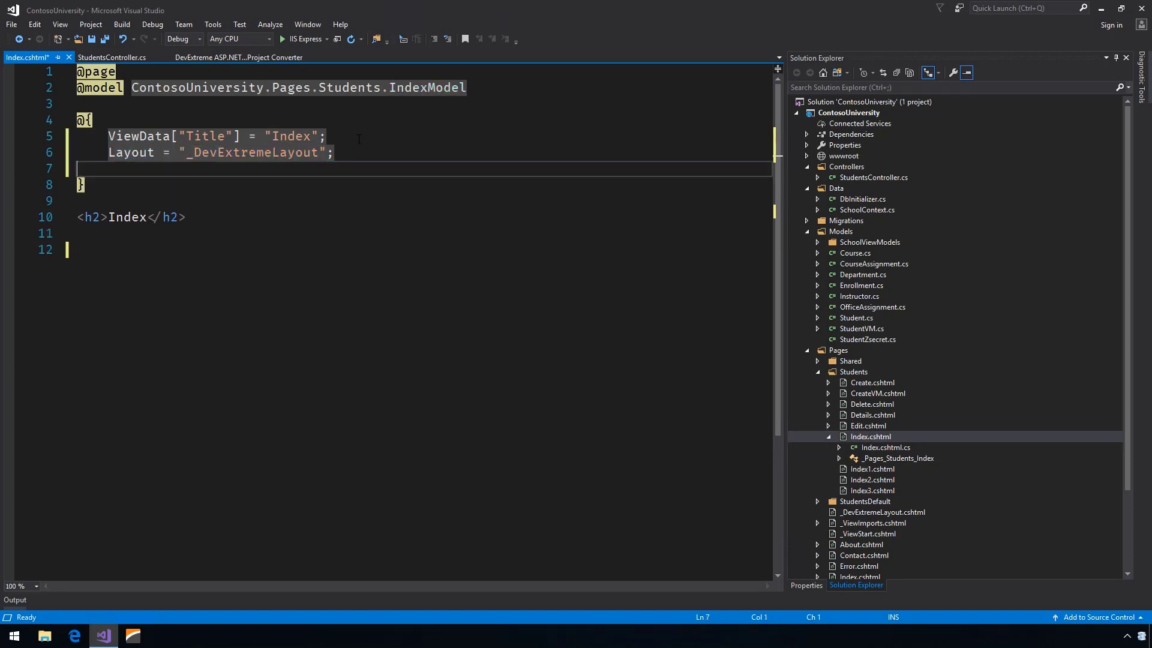
right_click(70, 250)
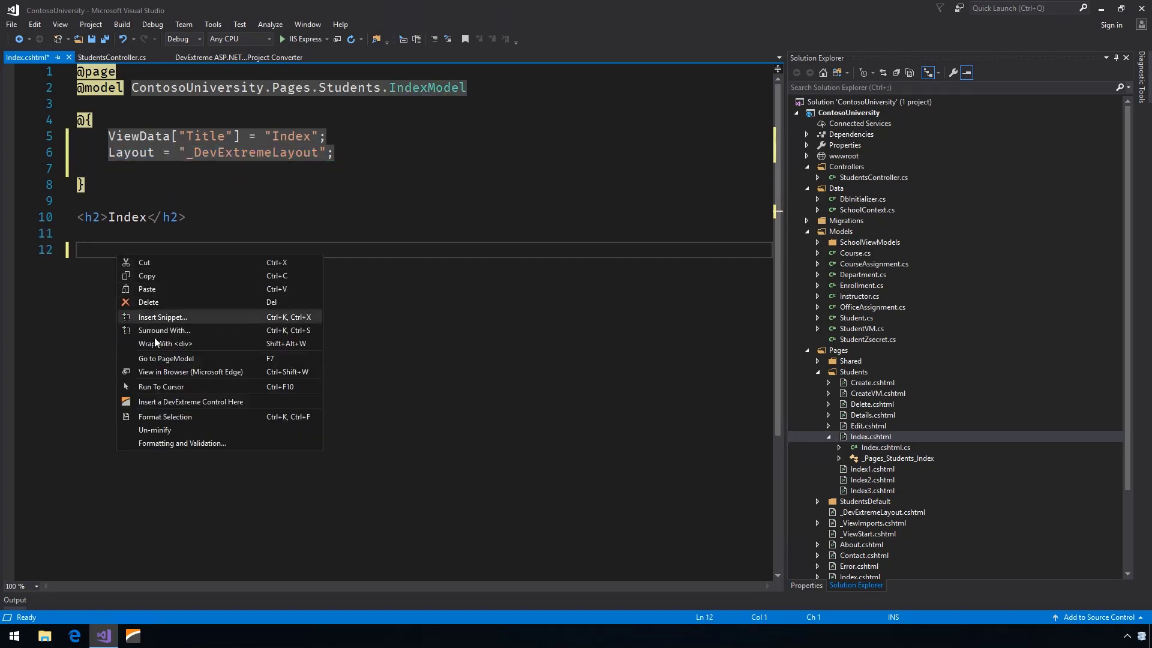
click(191, 402)
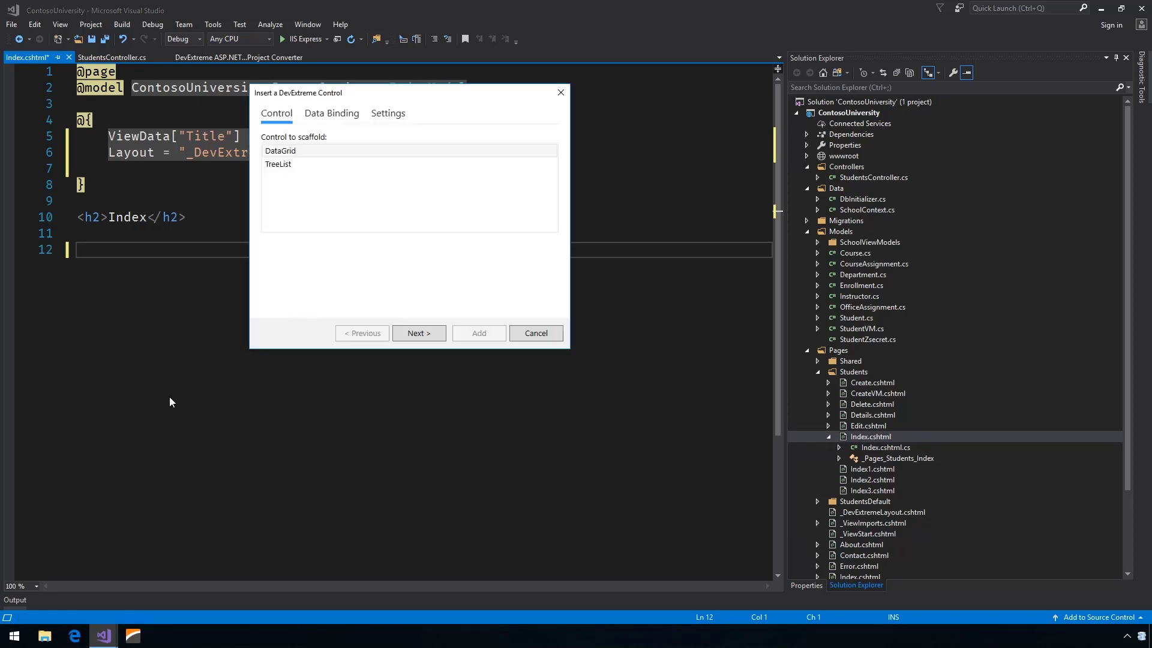
click(419, 332)
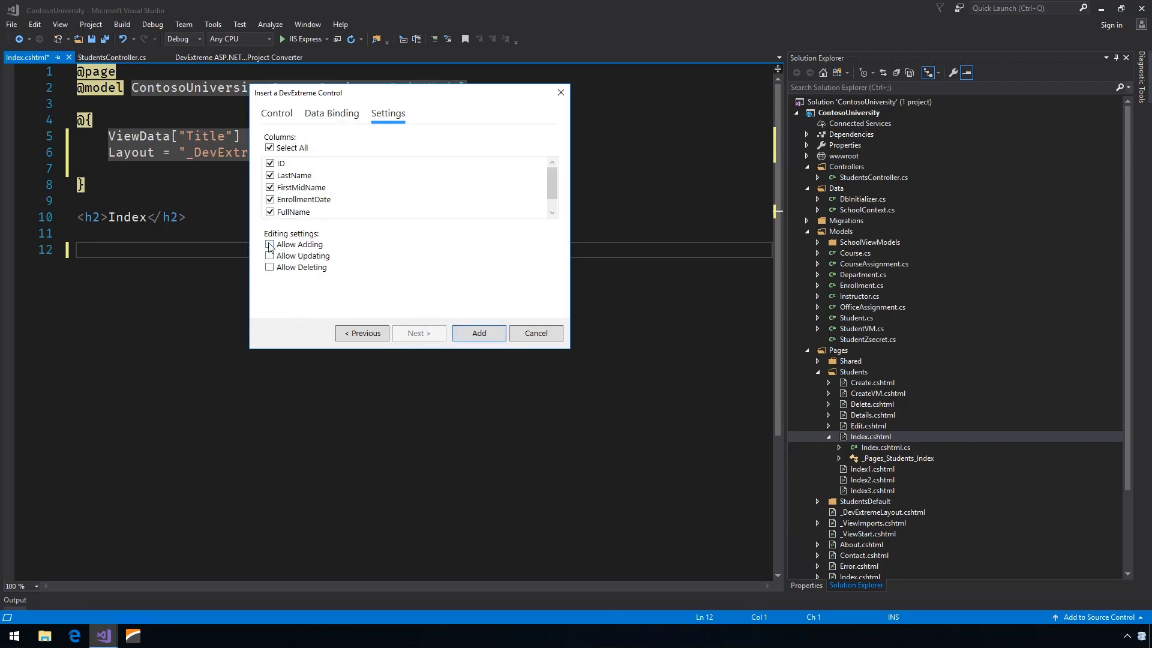
click(270, 243)
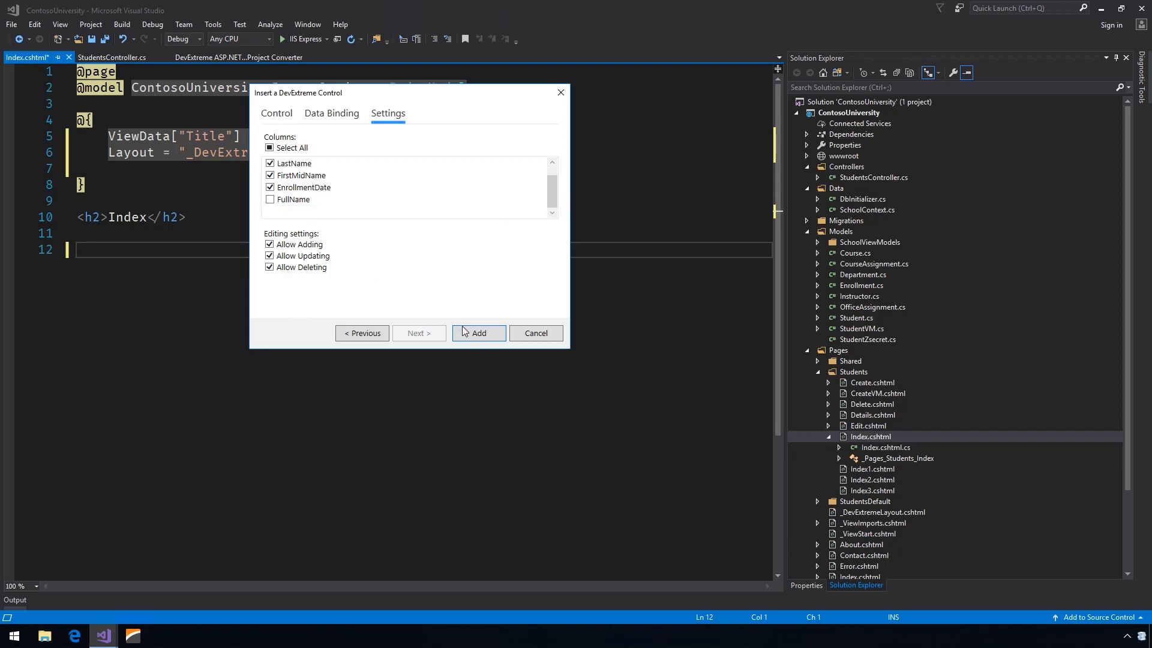
click(477, 332)
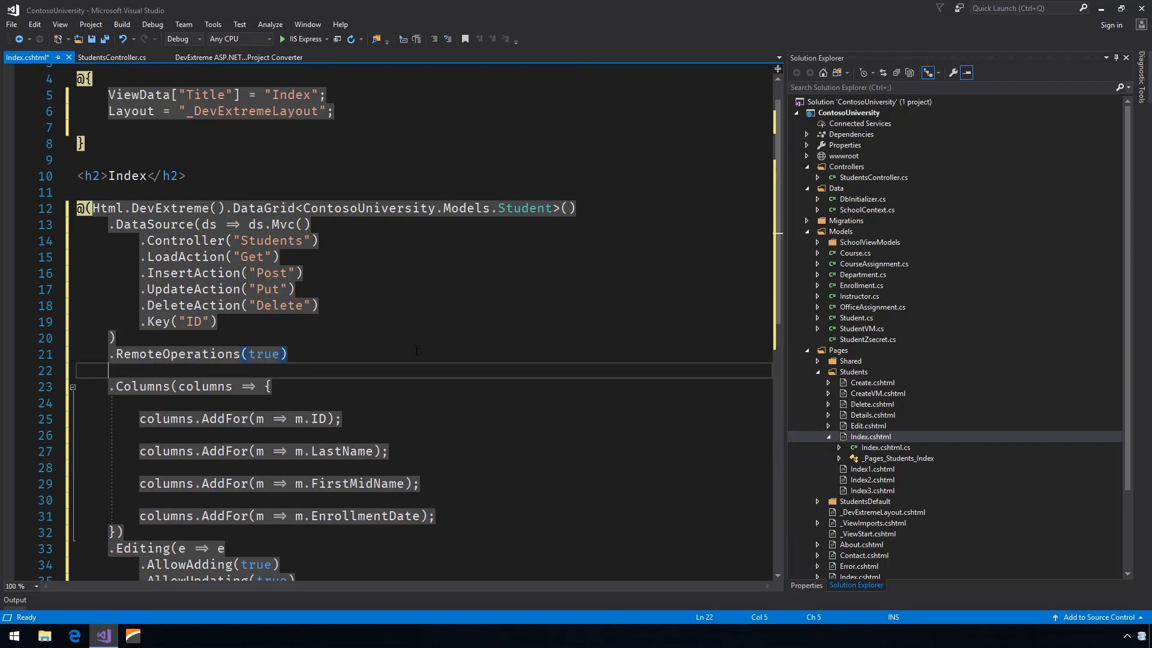
text(.Filt)
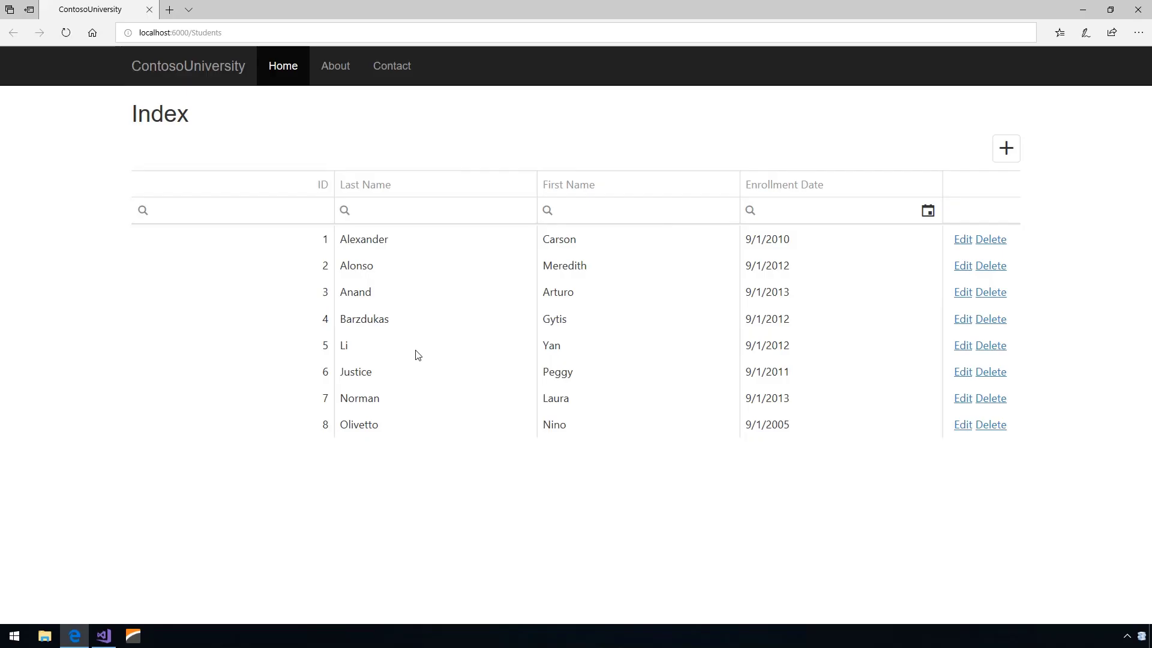
Step: Sort by Enrollment Date, filter Last Name by 'x', then edit and save the matching student
click(783, 185)
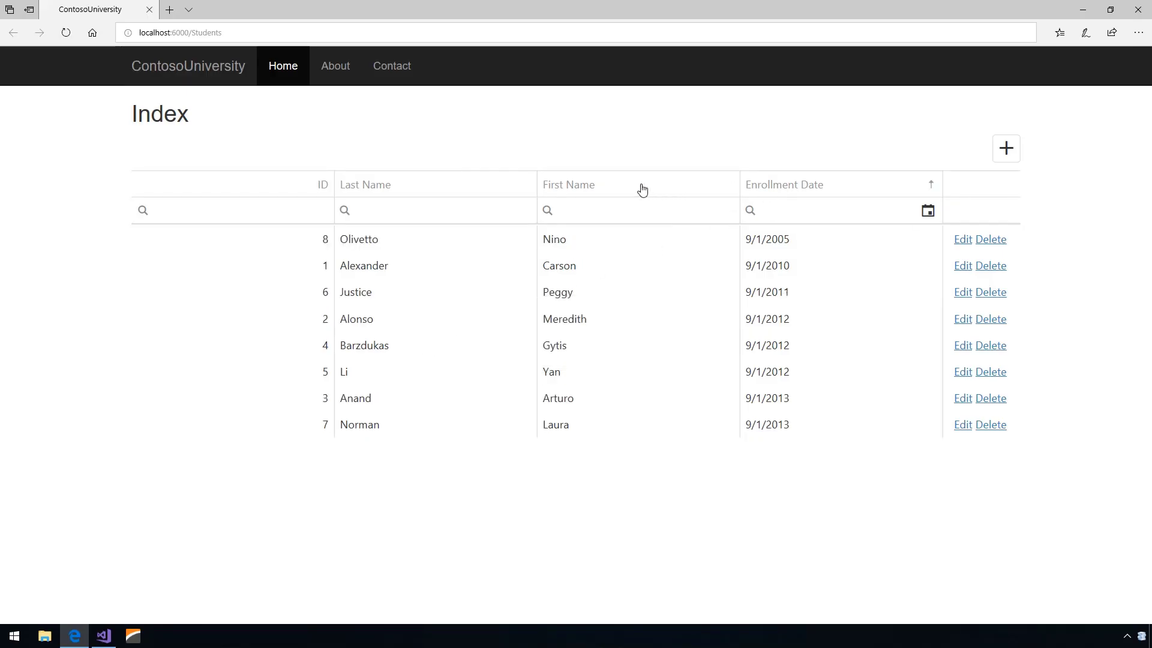
text(x)
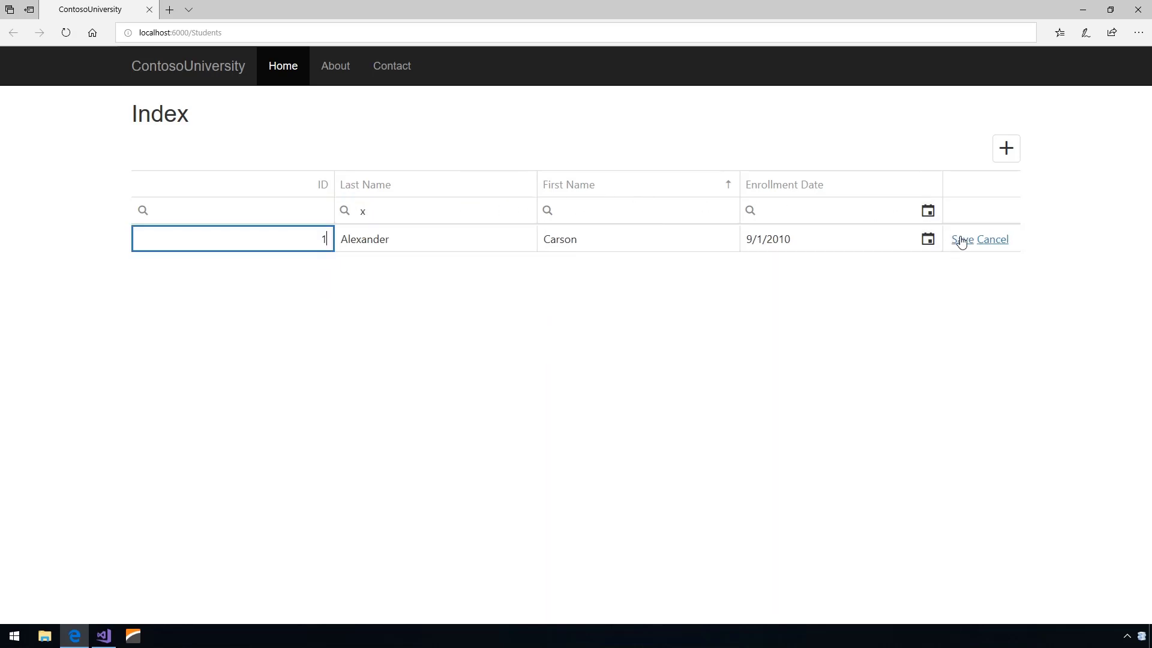
click(928, 239)
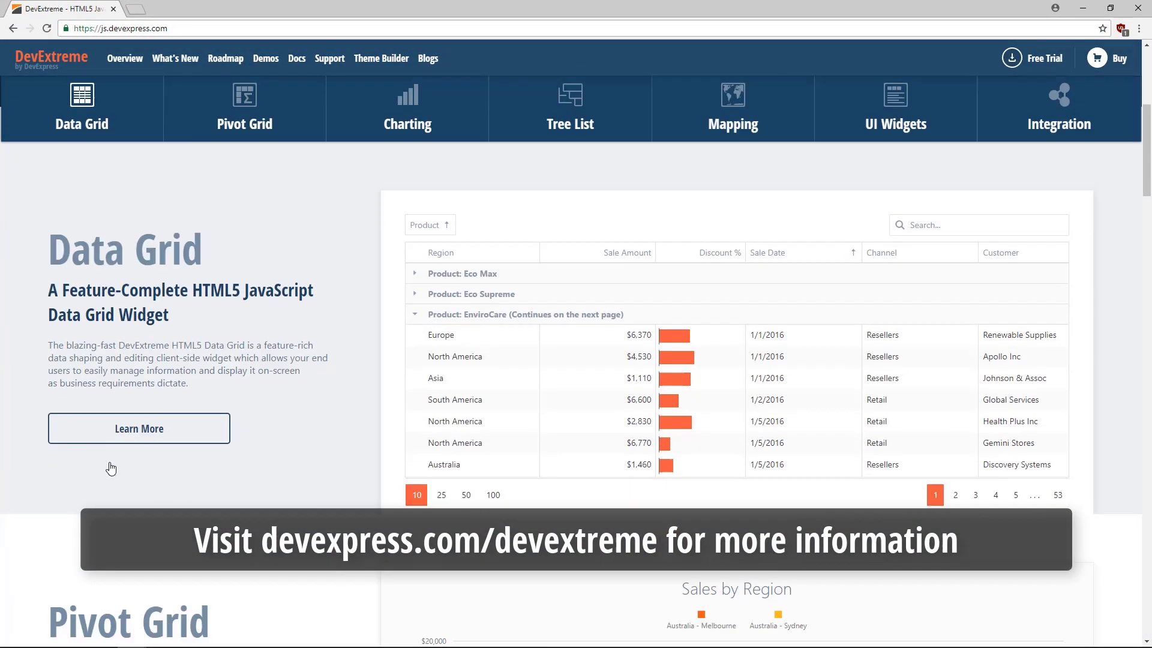
Step: Browse the Pivot Grid, Mapping and UI Widgets sections, ending on Integration
click(244, 103)
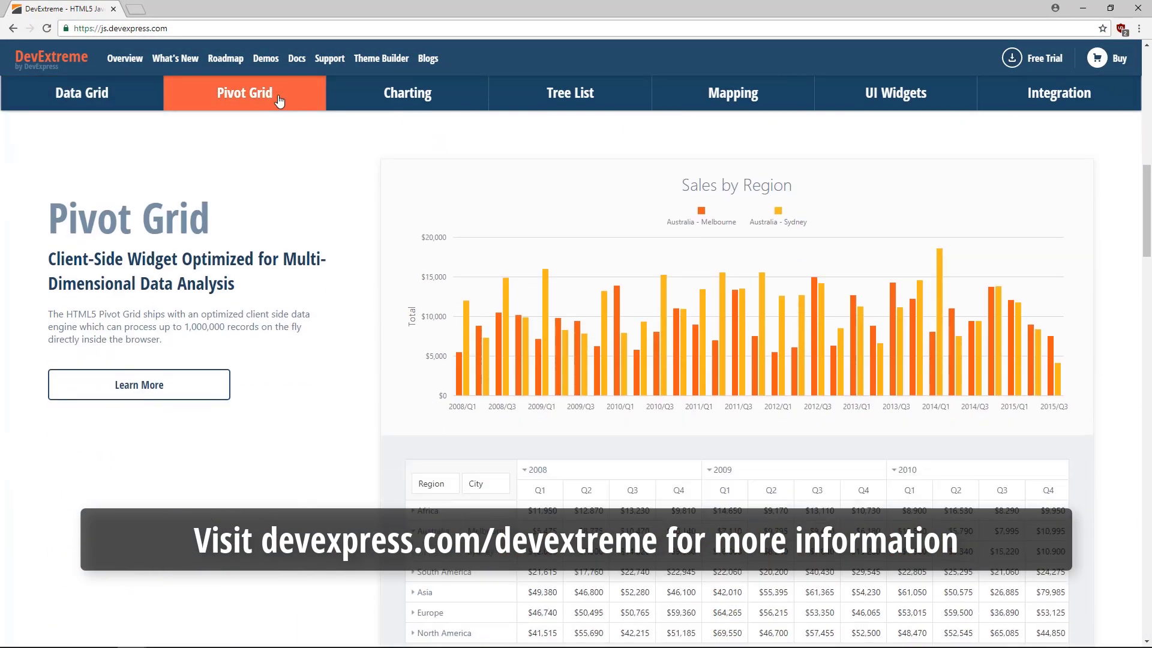
click(407, 92)
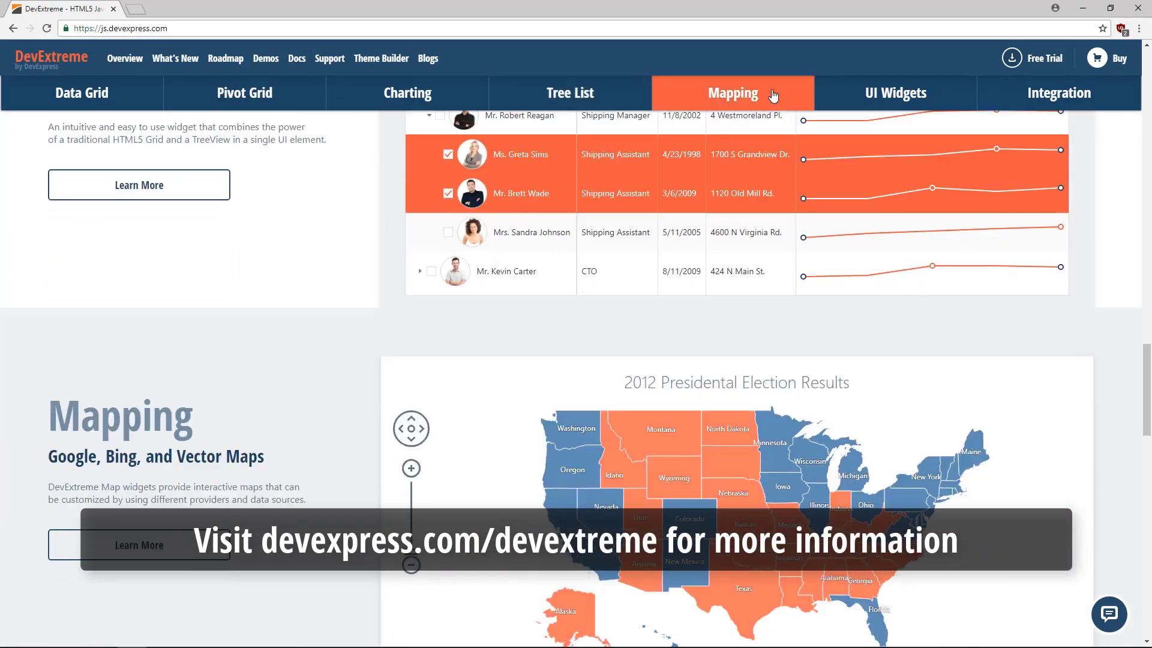
click(895, 92)
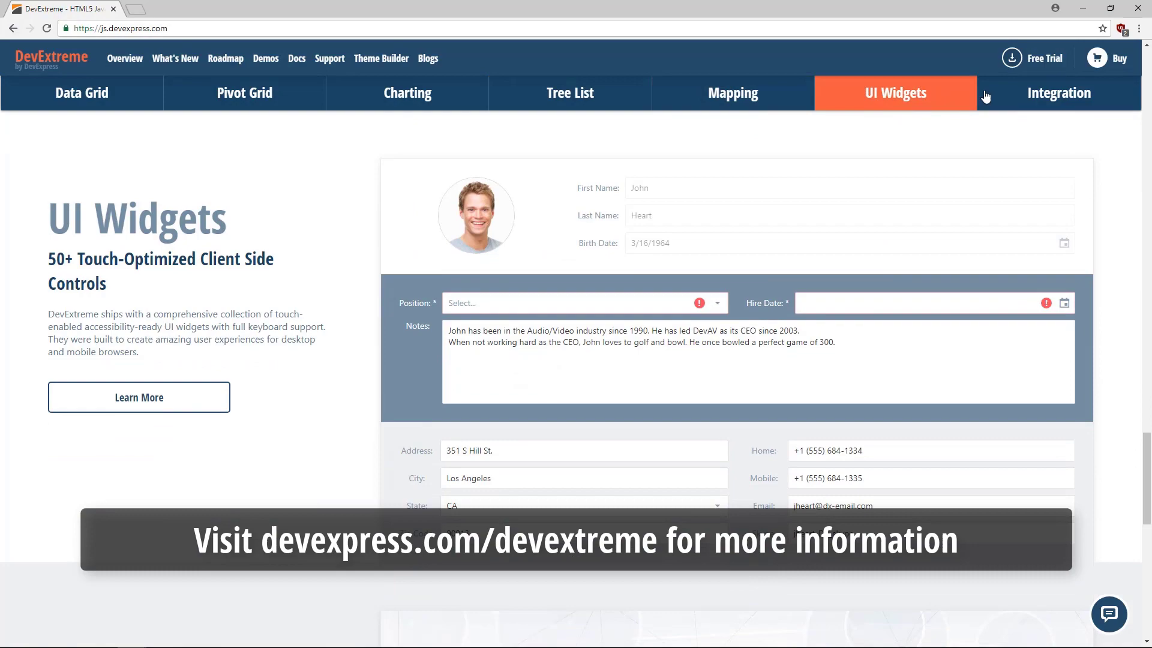
click(1058, 93)
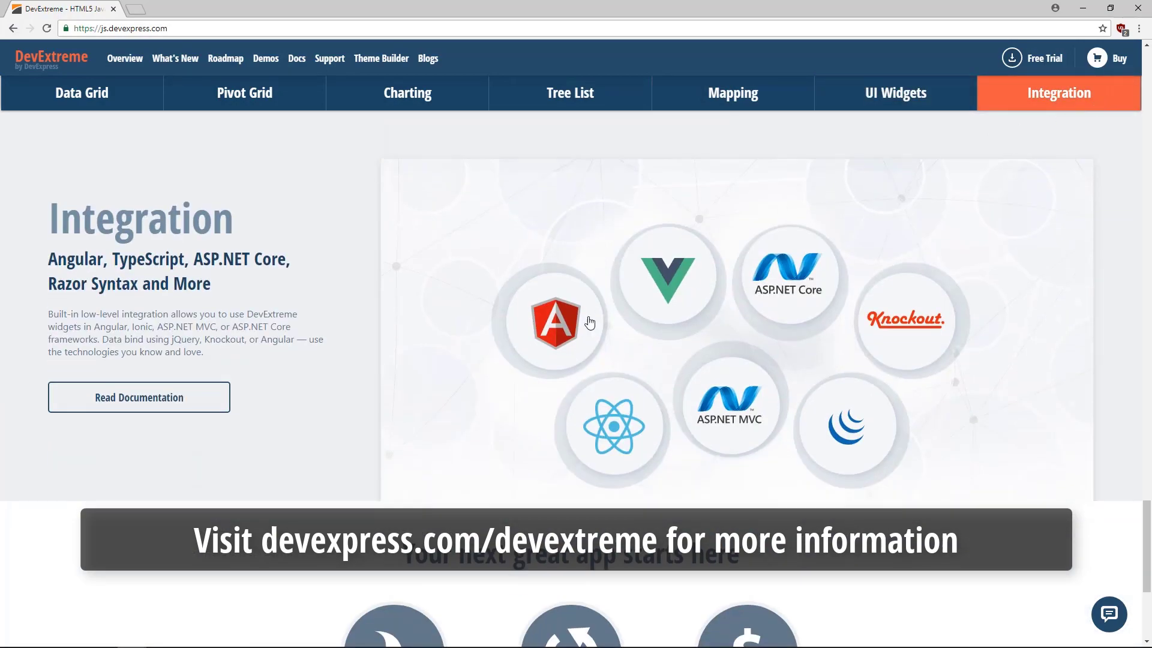